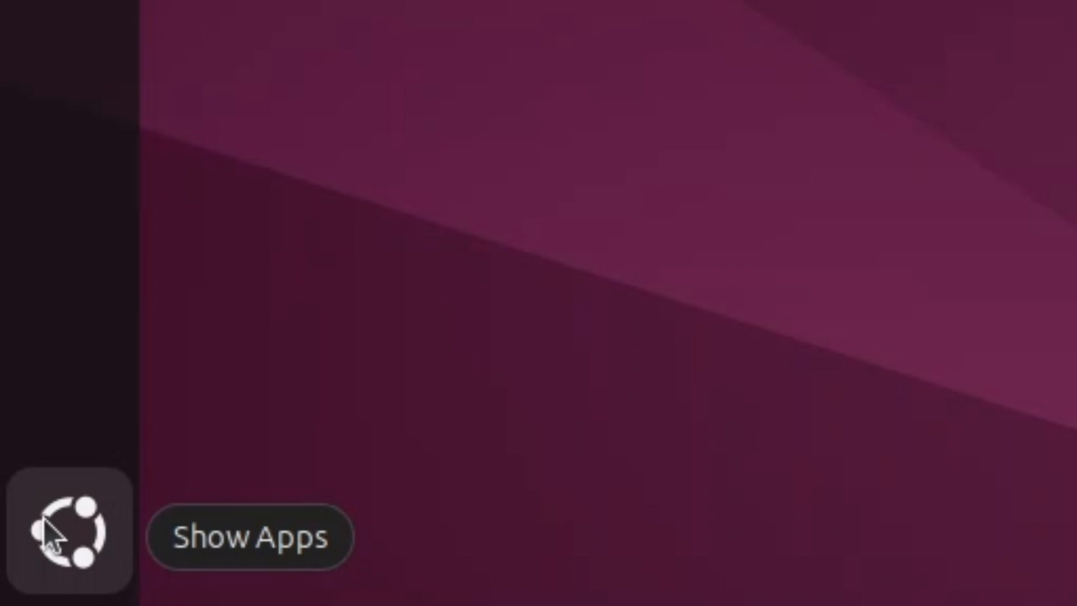
Browse the installed applications grid, then return to the desktop.
click(65, 532)
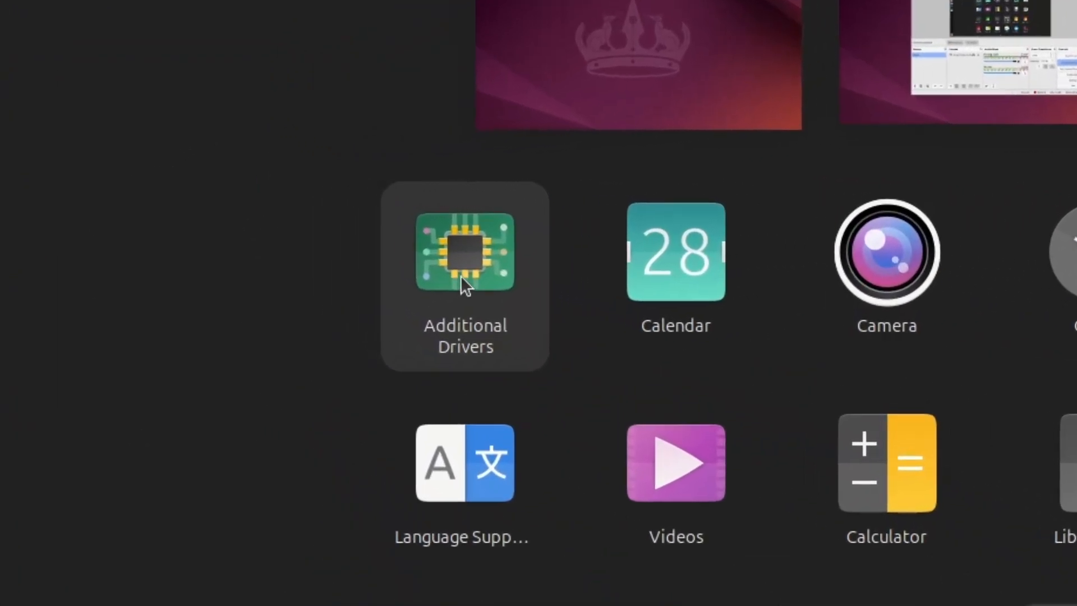
click(464, 251)
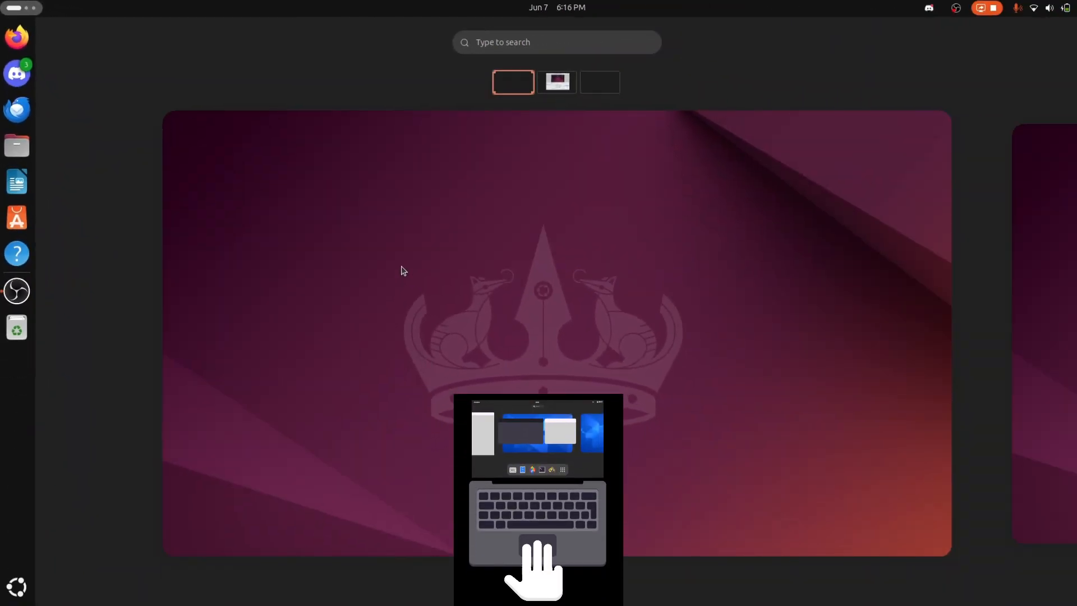
click(556, 82)
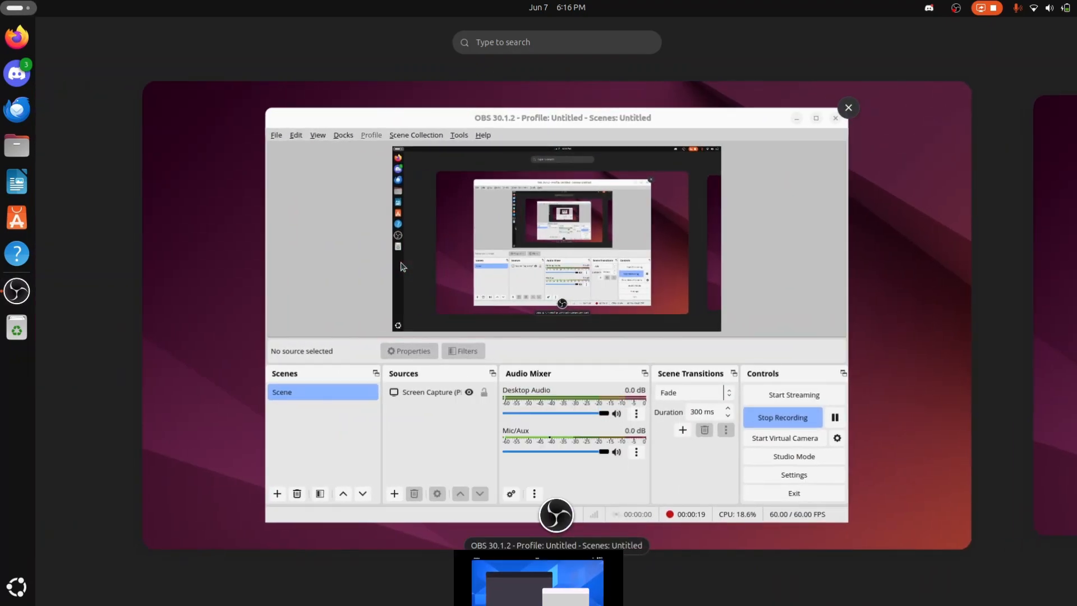
click(848, 108)
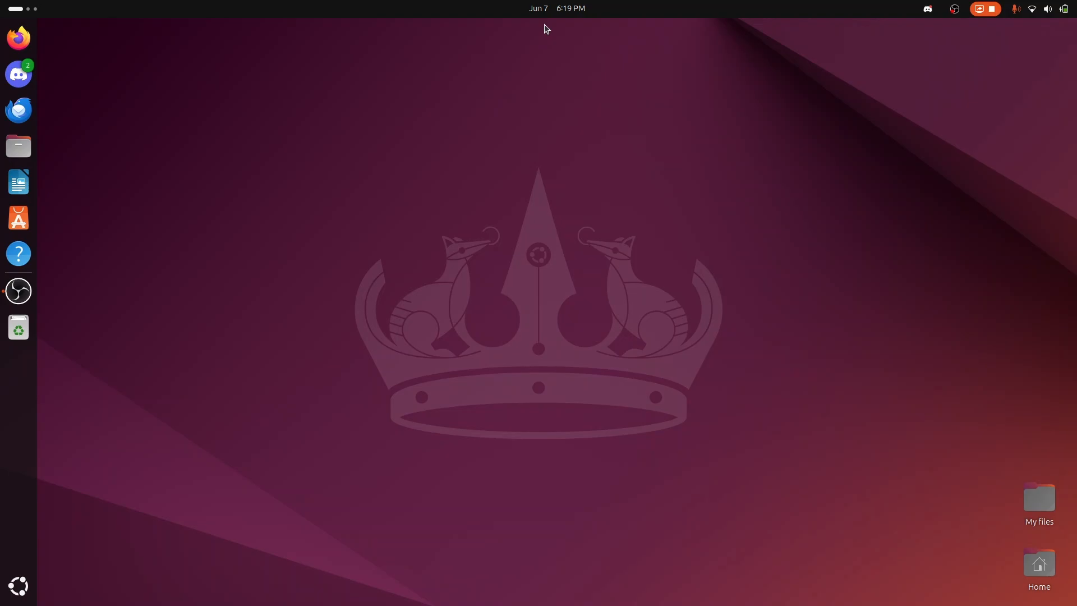
Check the calendar and quick settings, toggle dark style on and off, and capture a region.
click(557, 9)
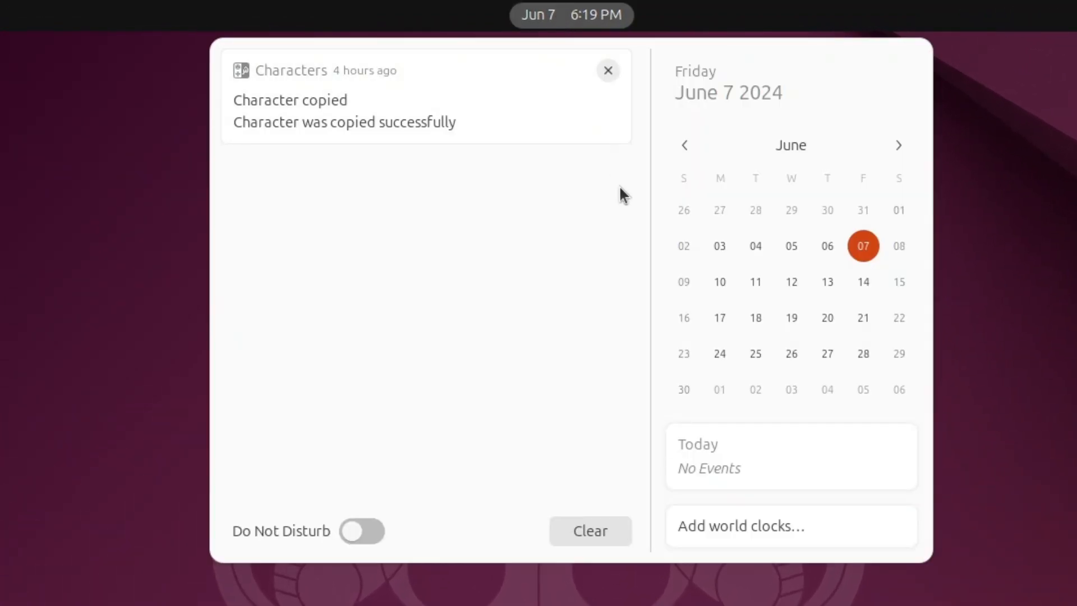
mouse_move(683, 144)
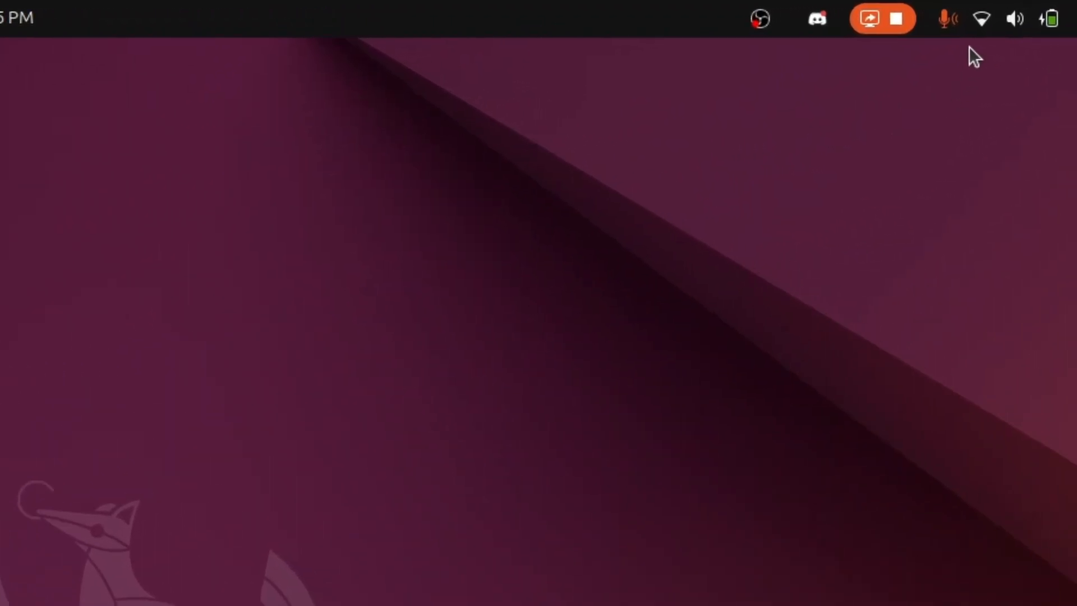
click(1015, 18)
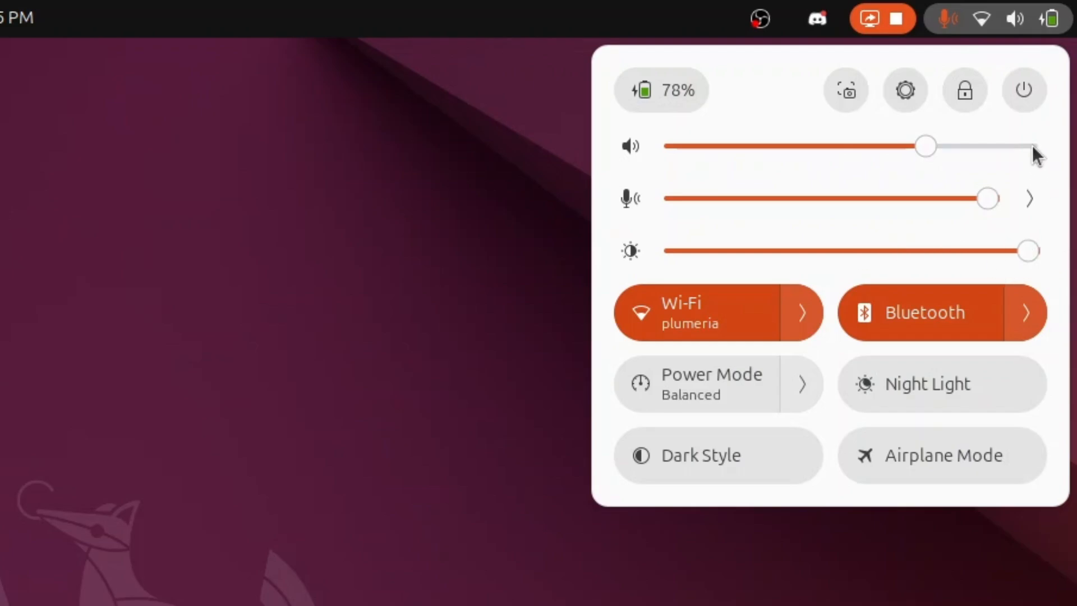
mouse_move(928, 127)
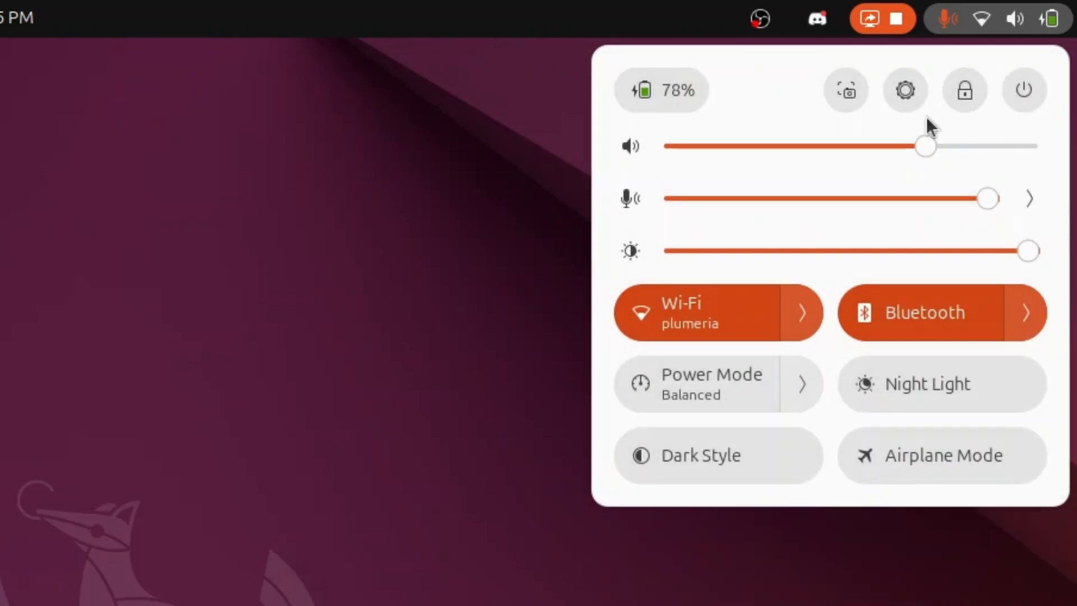
mouse_move(855, 341)
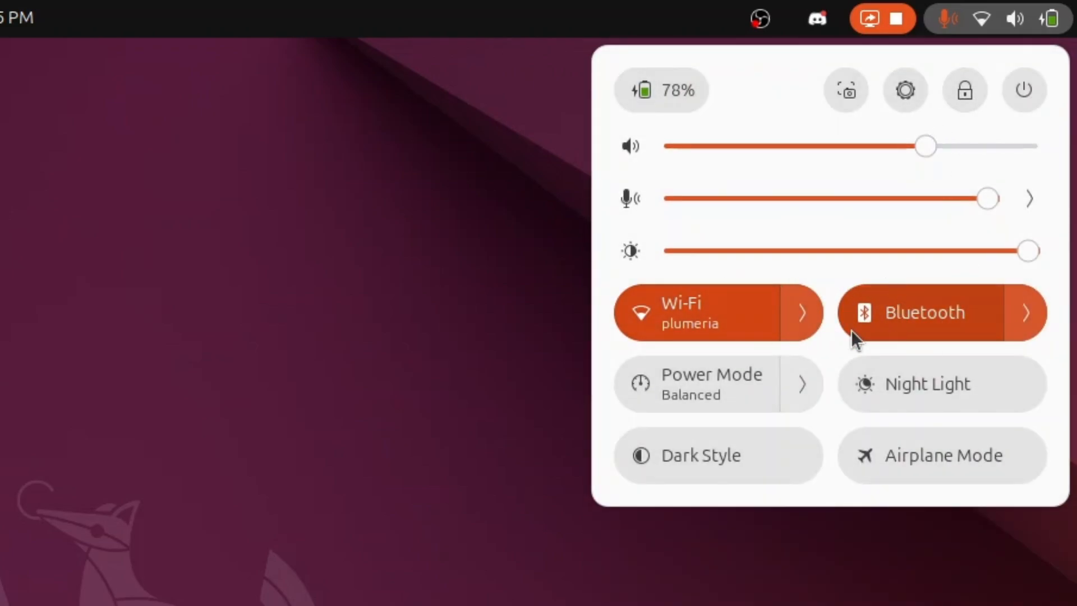
mouse_move(863, 367)
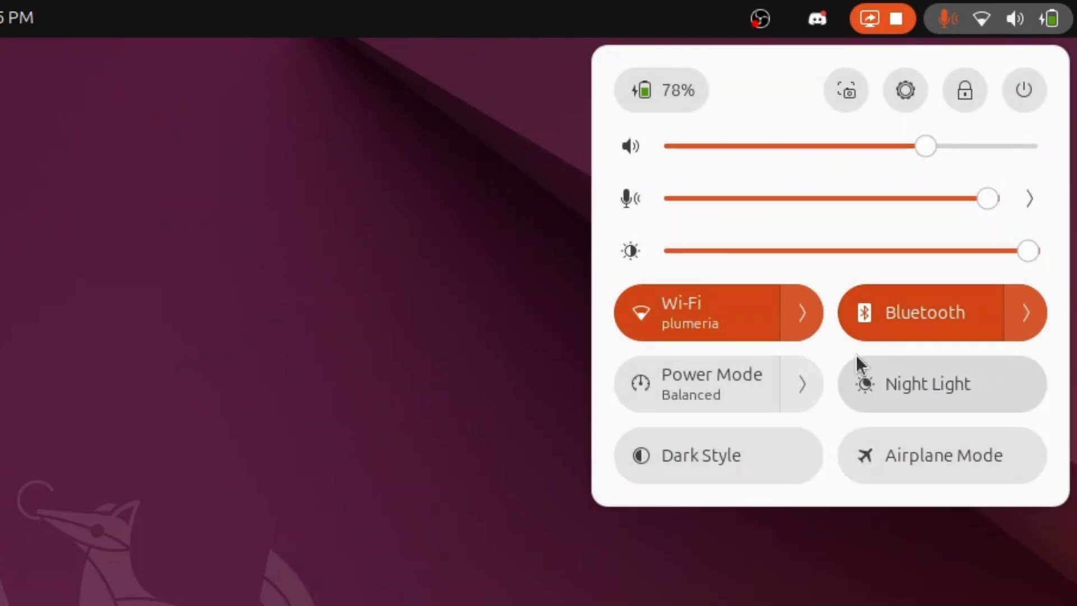
click(700, 455)
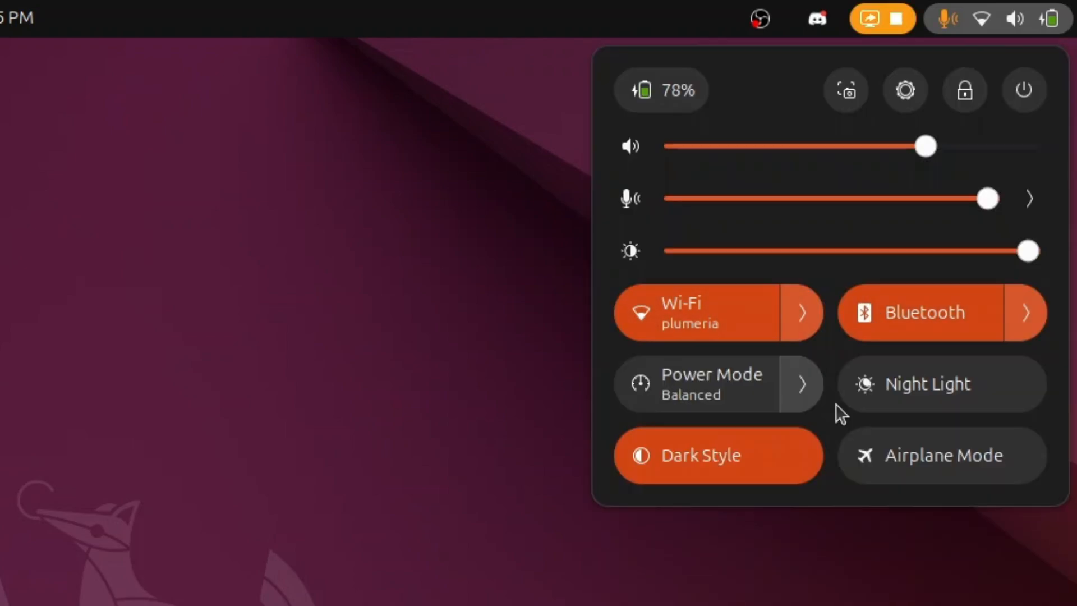
click(717, 455)
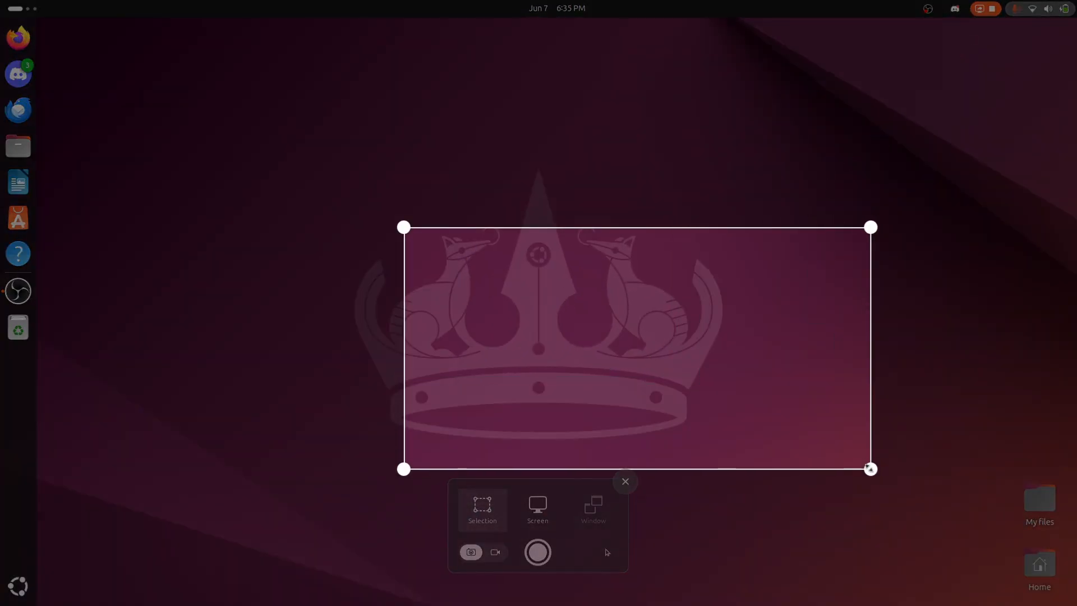
click(538, 552)
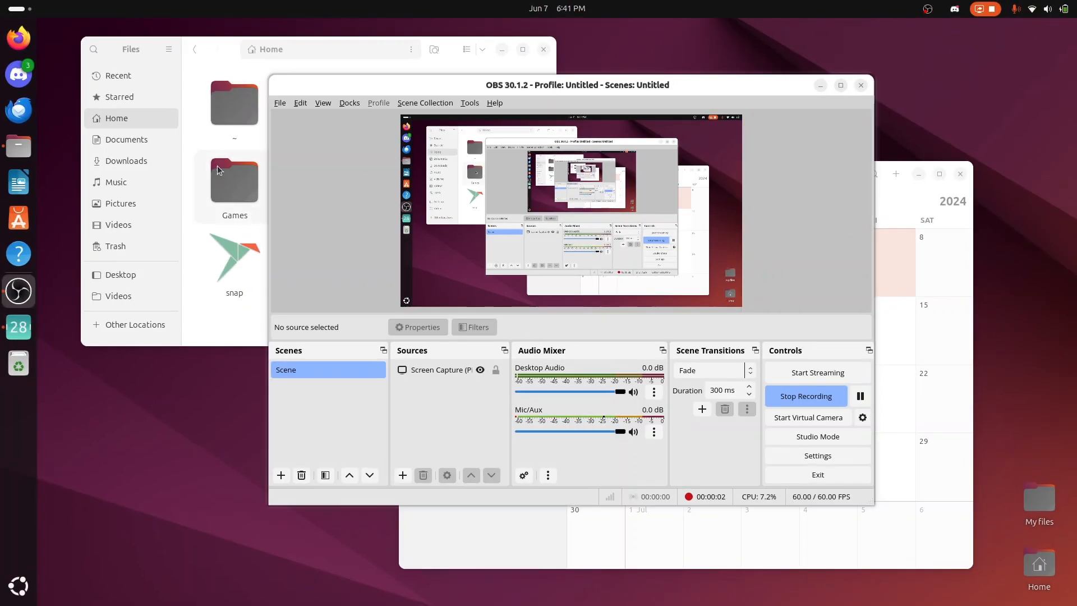
key(Super)
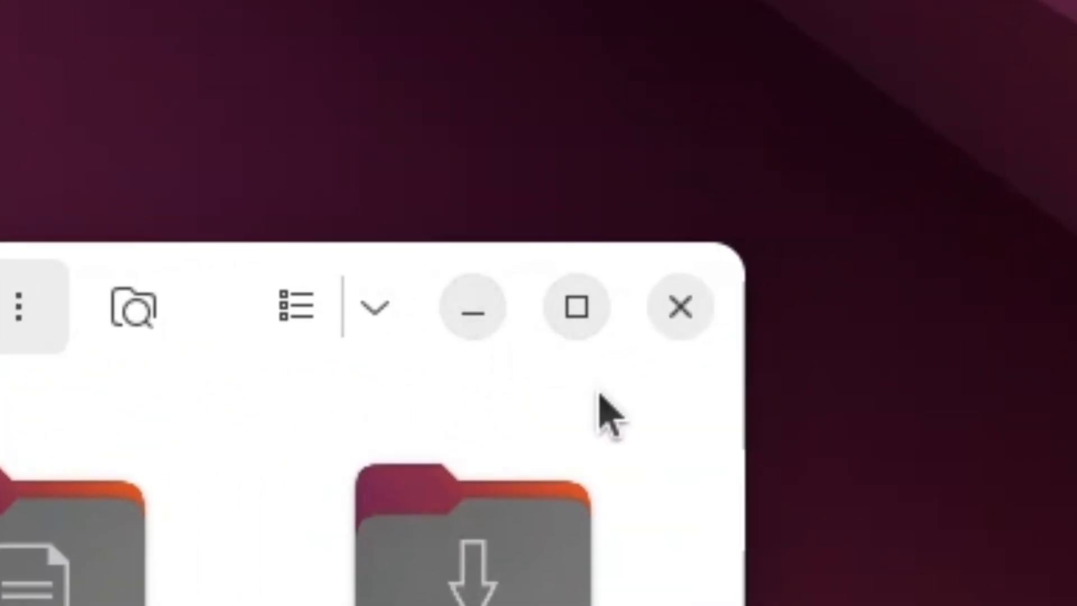
mouse_move(601, 436)
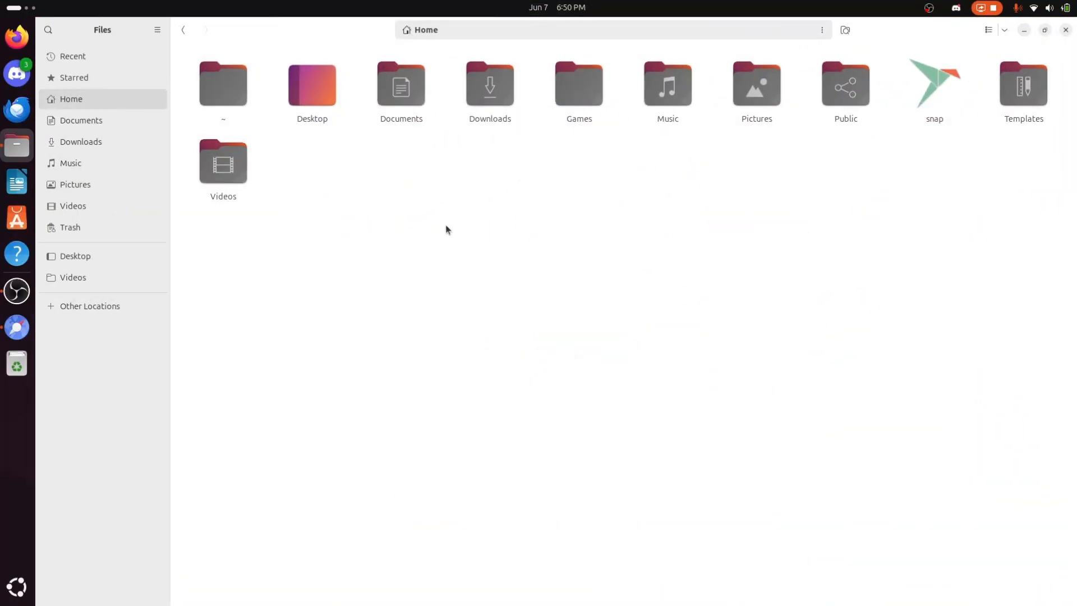
Unmaximize Files, tile the Web browser half-screen, restore it, and toggle fullscreen on and off.
click(16, 35)
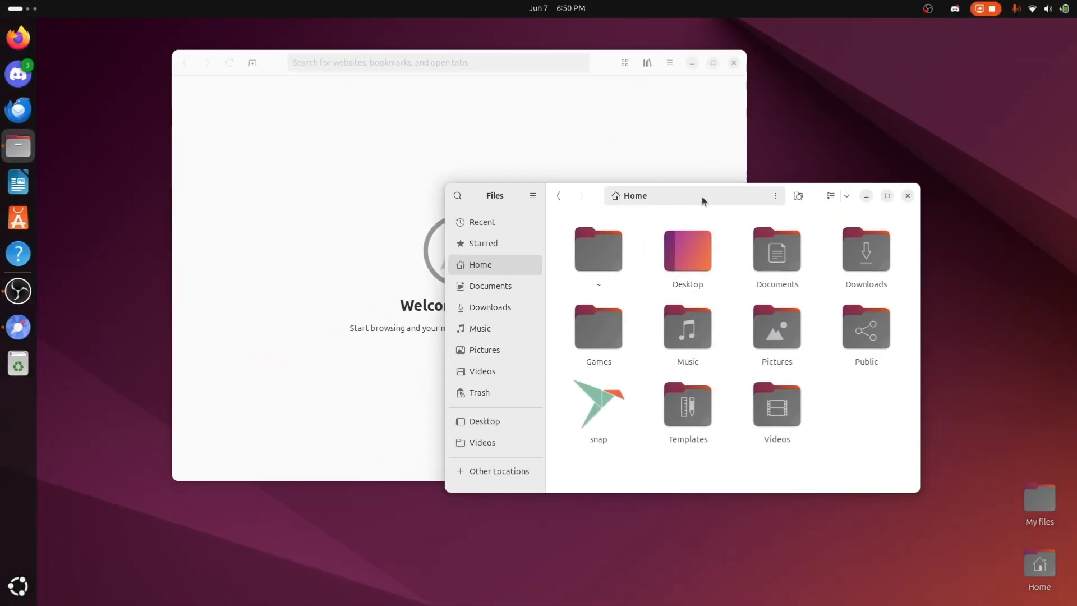
click(887, 196)
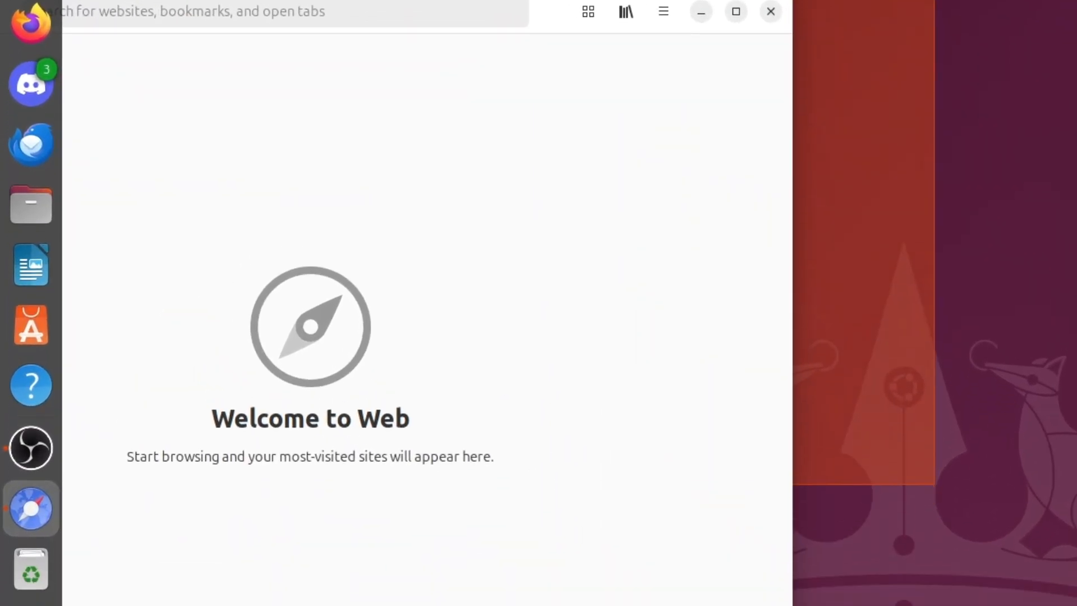
click(770, 11)
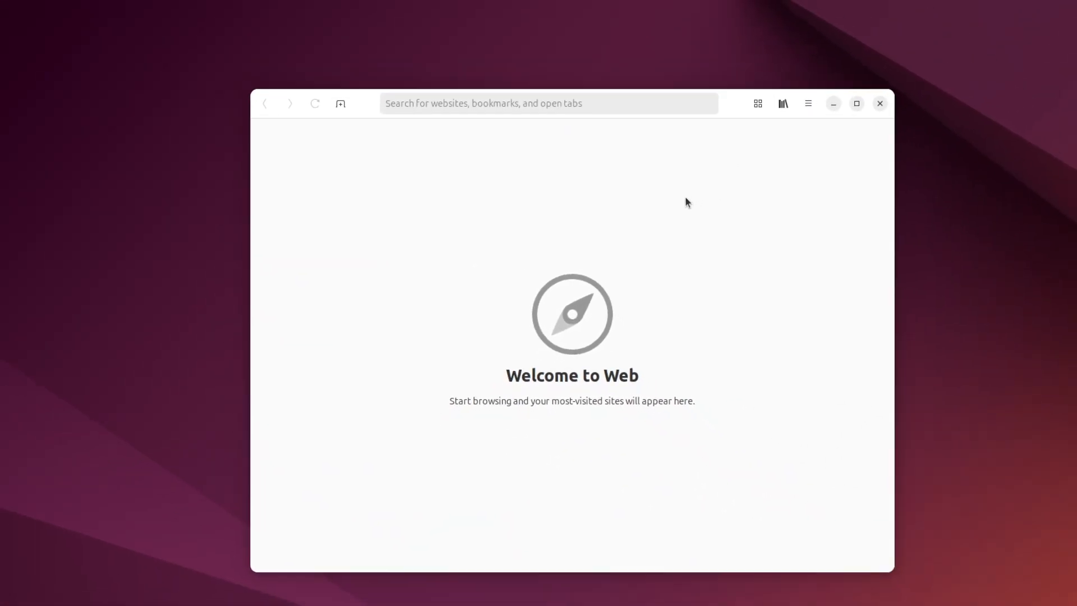
key(F11)
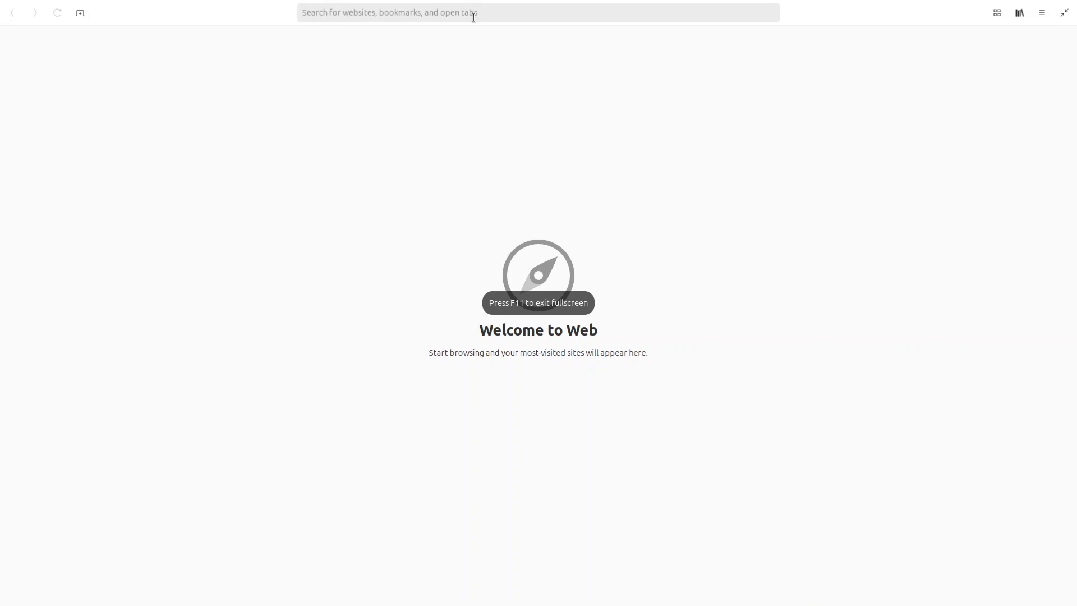
key(F11)
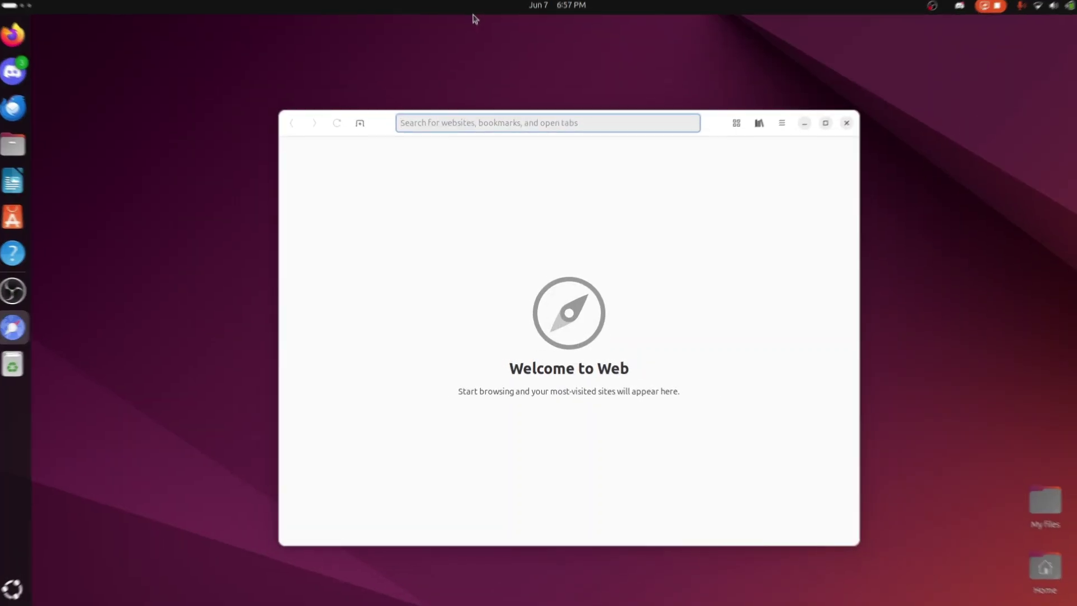
Close the browser, view quick settings, then search 'screen' and launch the screenshot tool.
click(845, 122)
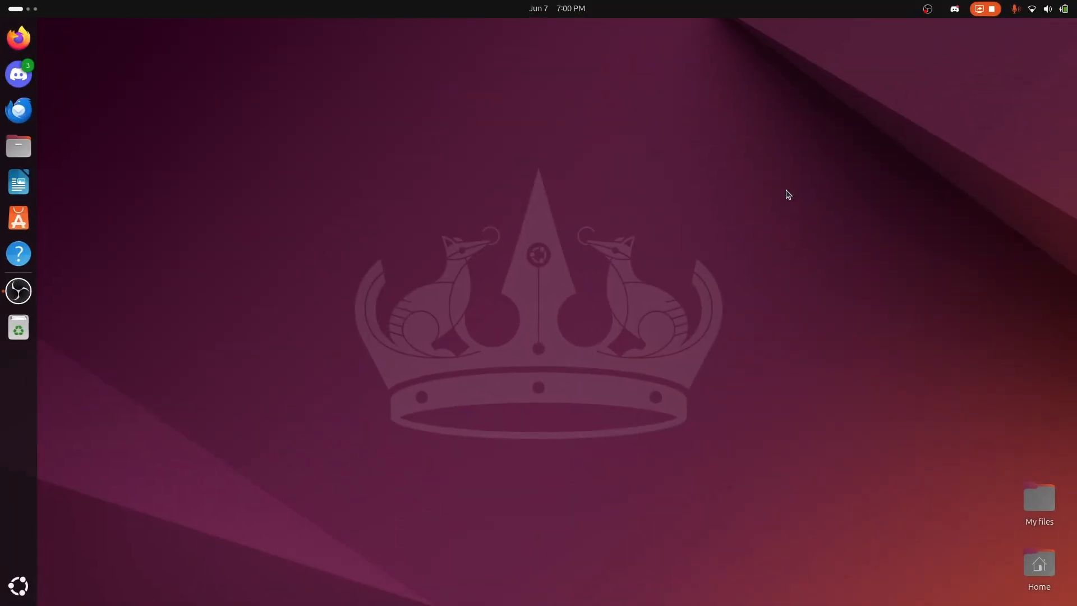
click(1034, 9)
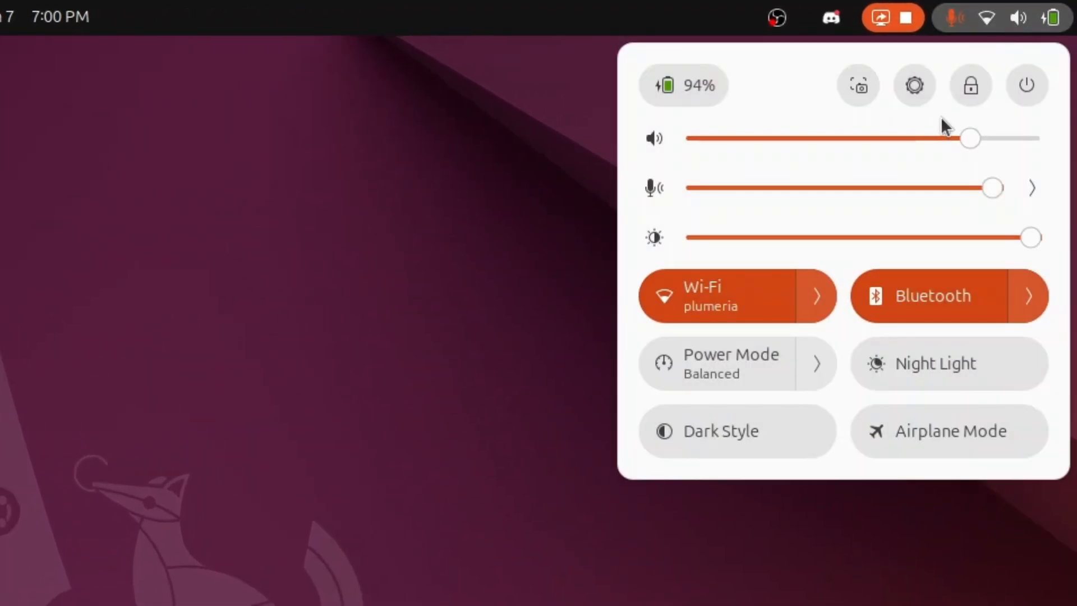
click(858, 85)
text(s)
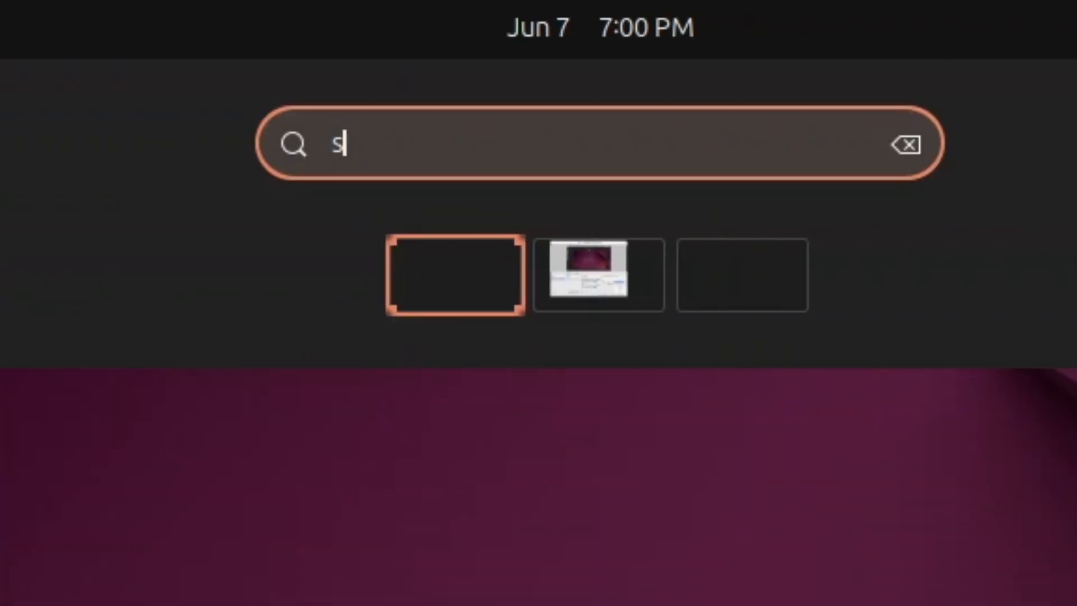
text(creen)
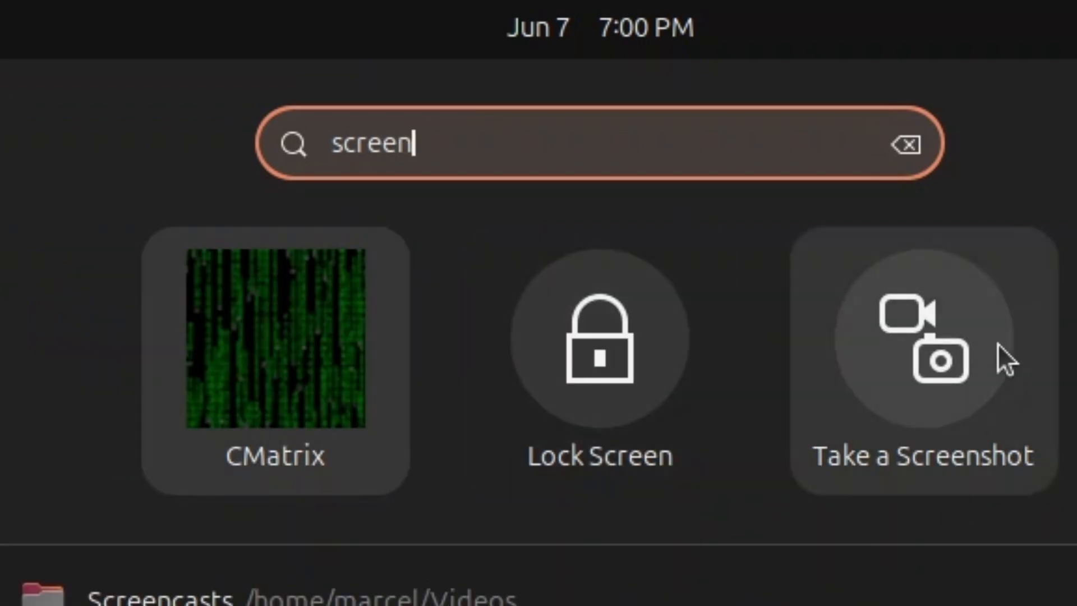
click(922, 343)
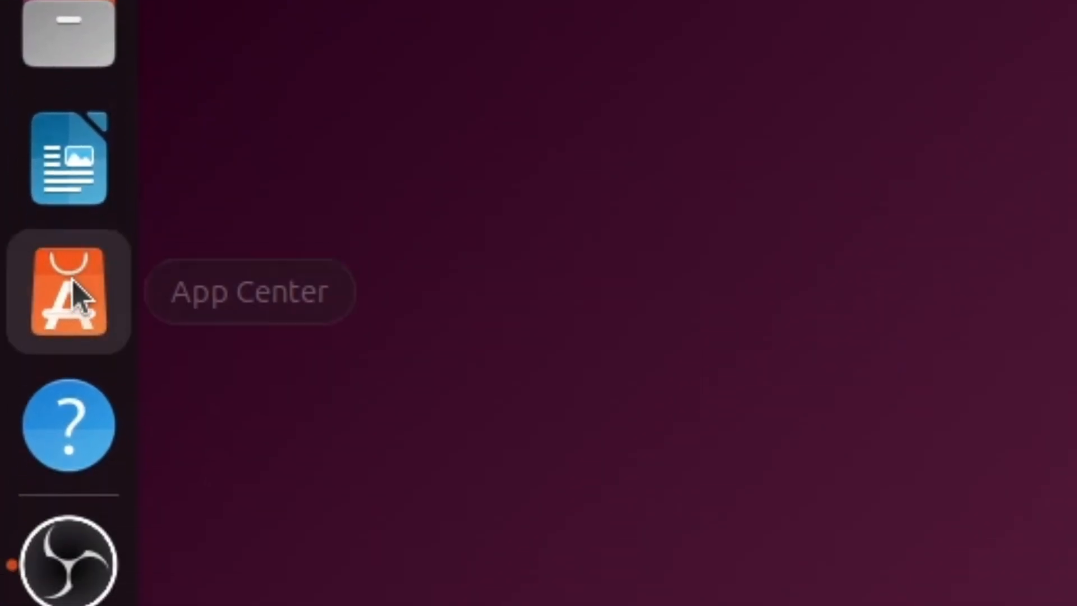
Search App Center for Chromium and install it after password authentication.
click(68, 292)
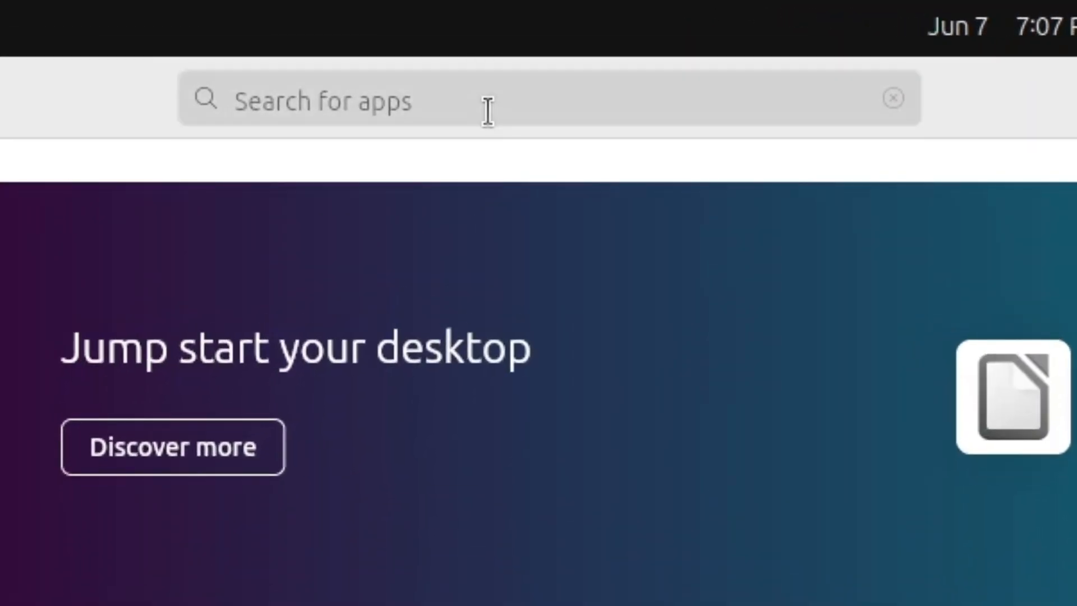
text(chromium)
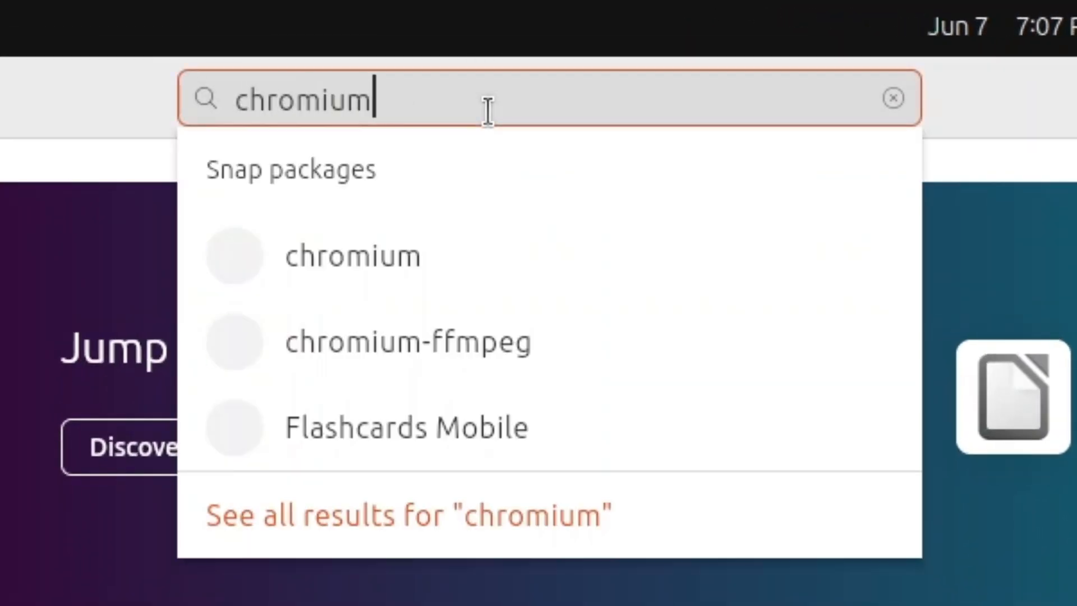
click(353, 255)
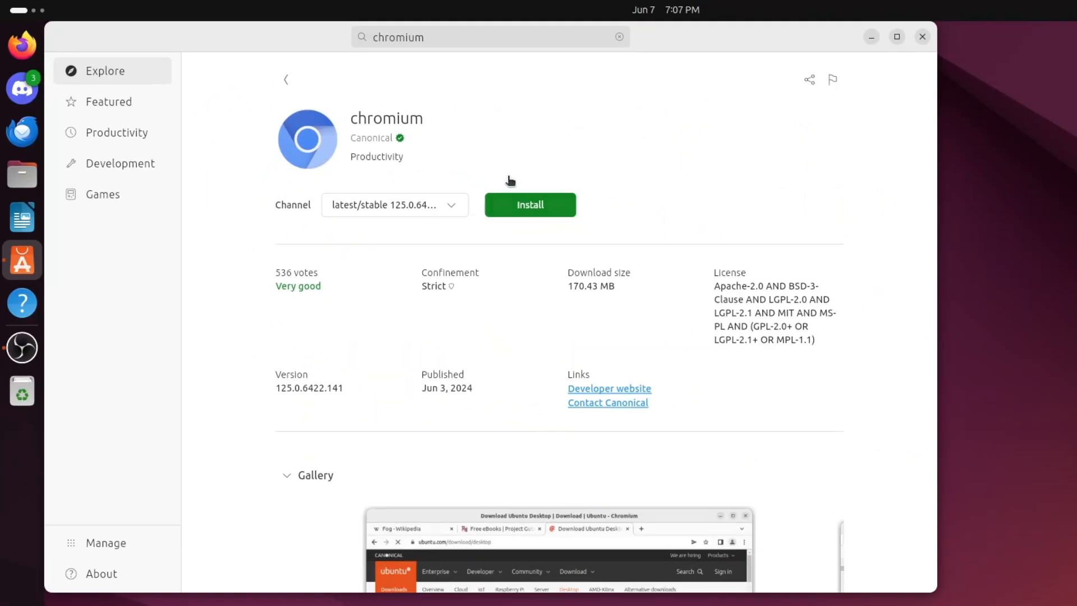
click(530, 204)
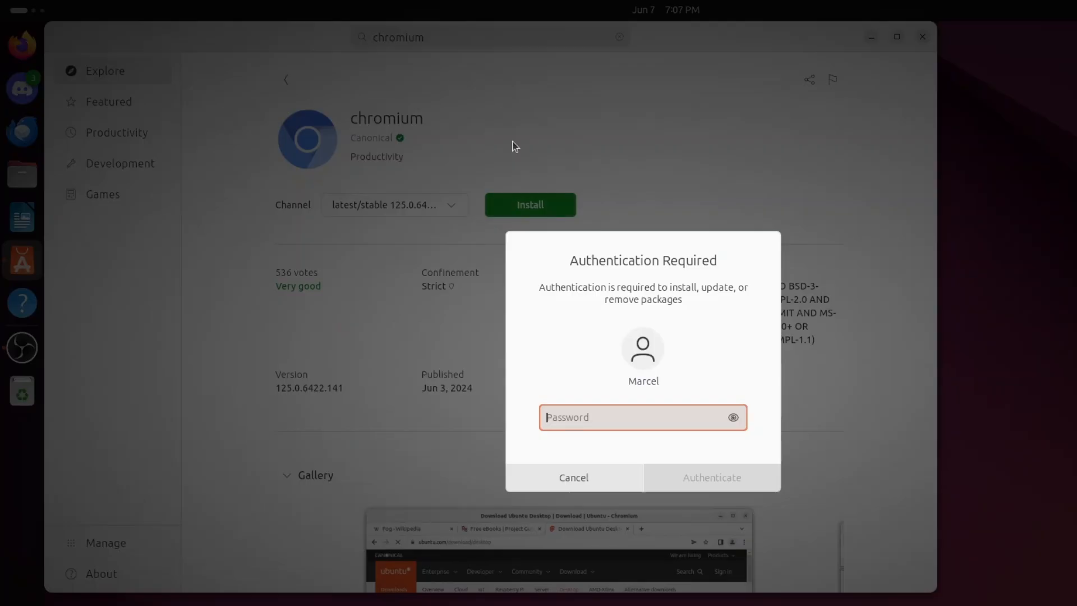
click(573, 477)
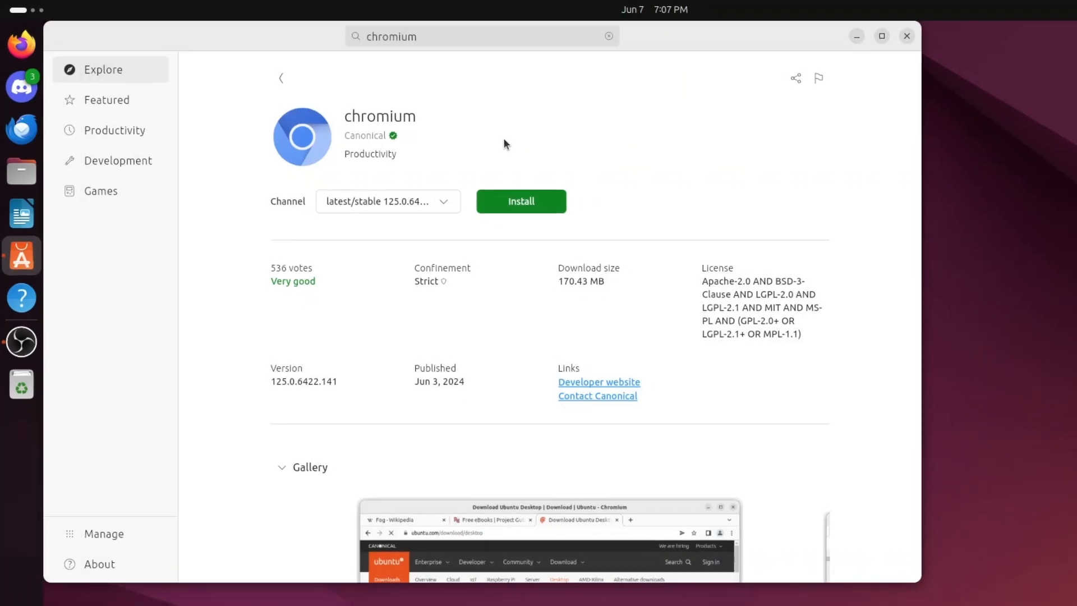
Launch Chromium, close it, and uninstall it from the more-actions menu.
click(521, 201)
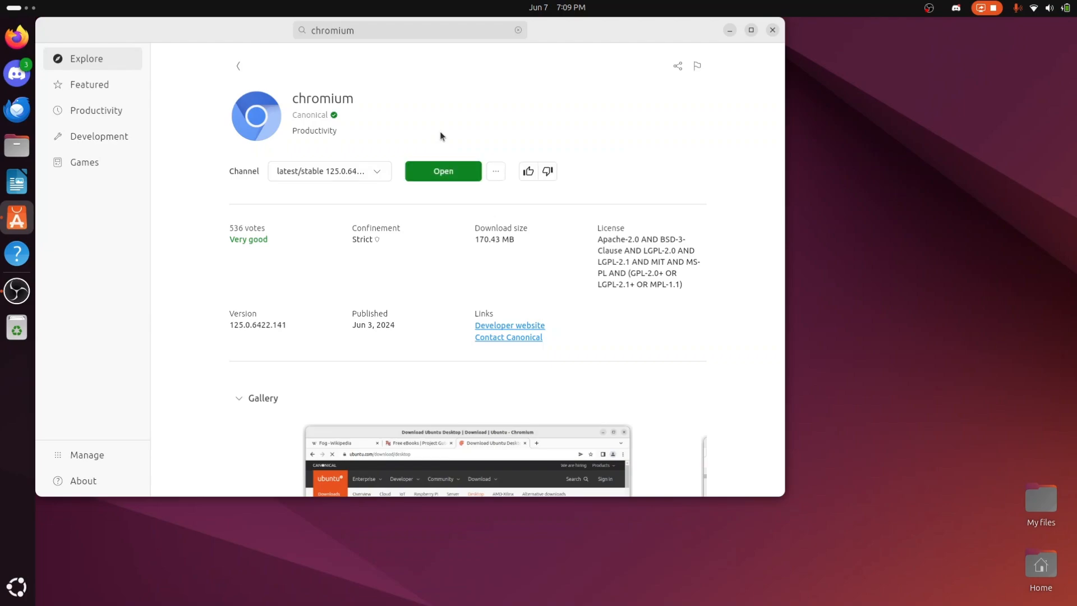
mouse_move(446, 135)
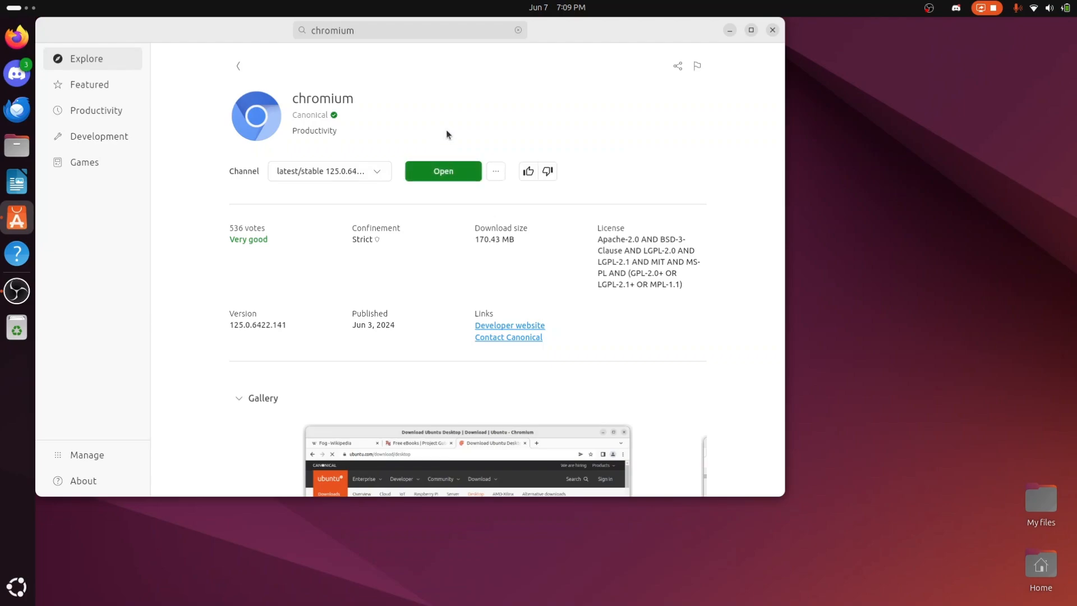
click(444, 172)
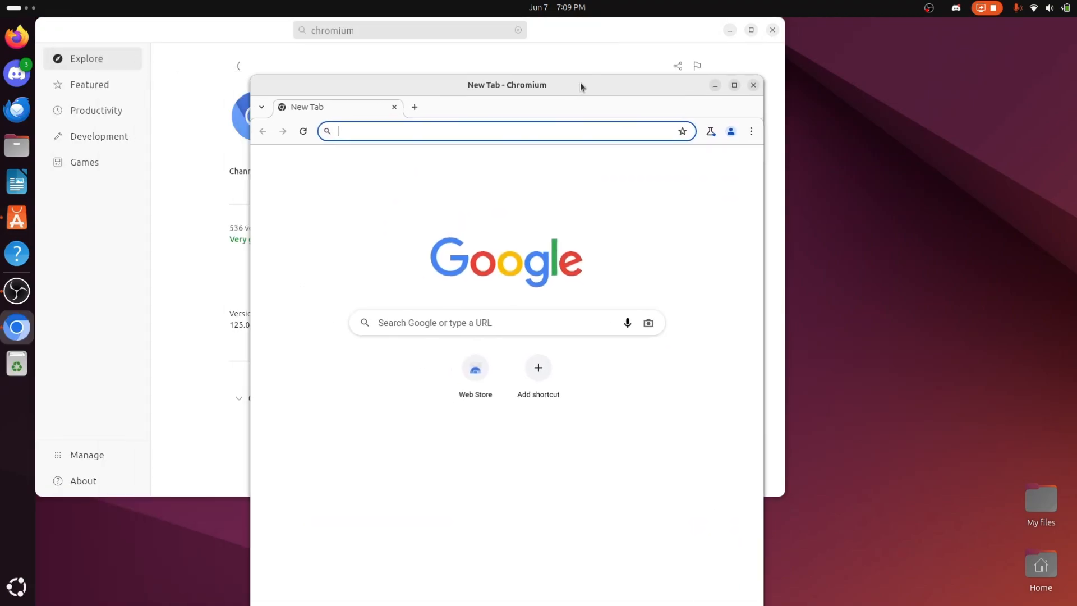
click(753, 85)
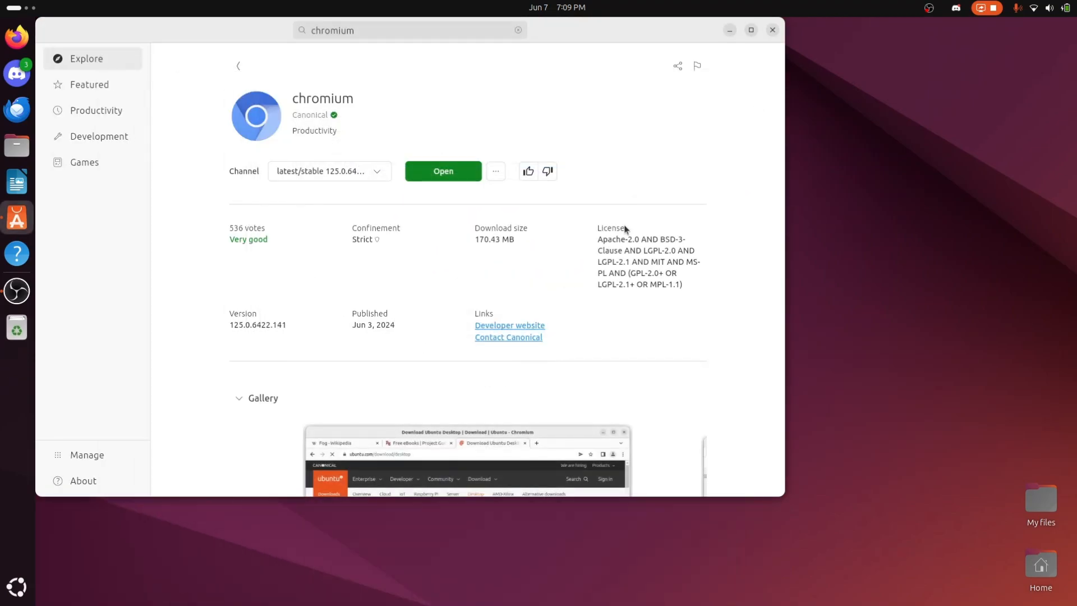
click(495, 171)
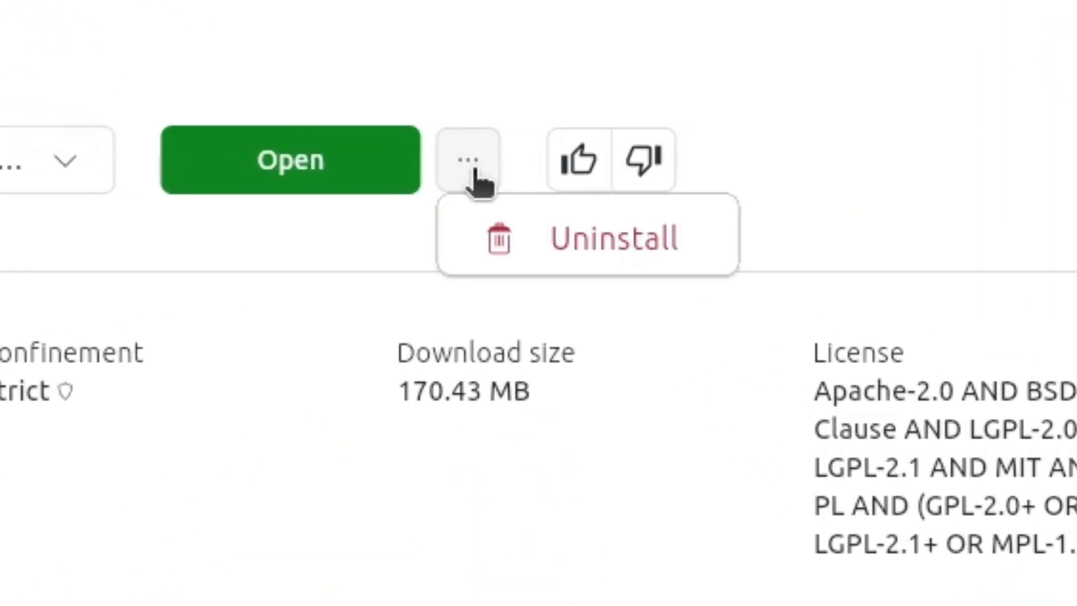
click(587, 236)
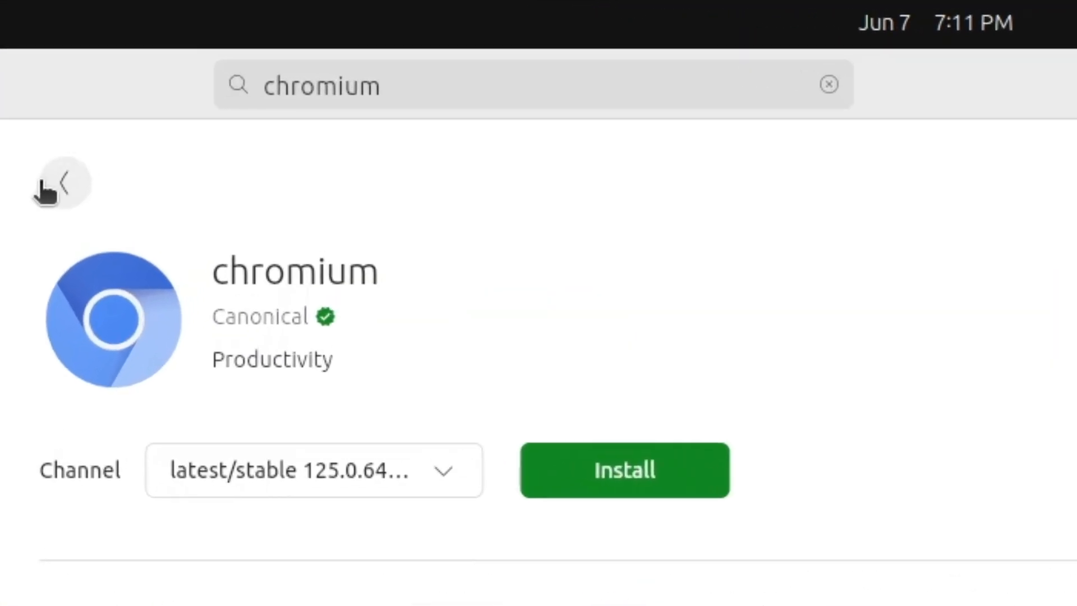
Search App Center for 'software' and filter results to Debian packages.
click(64, 182)
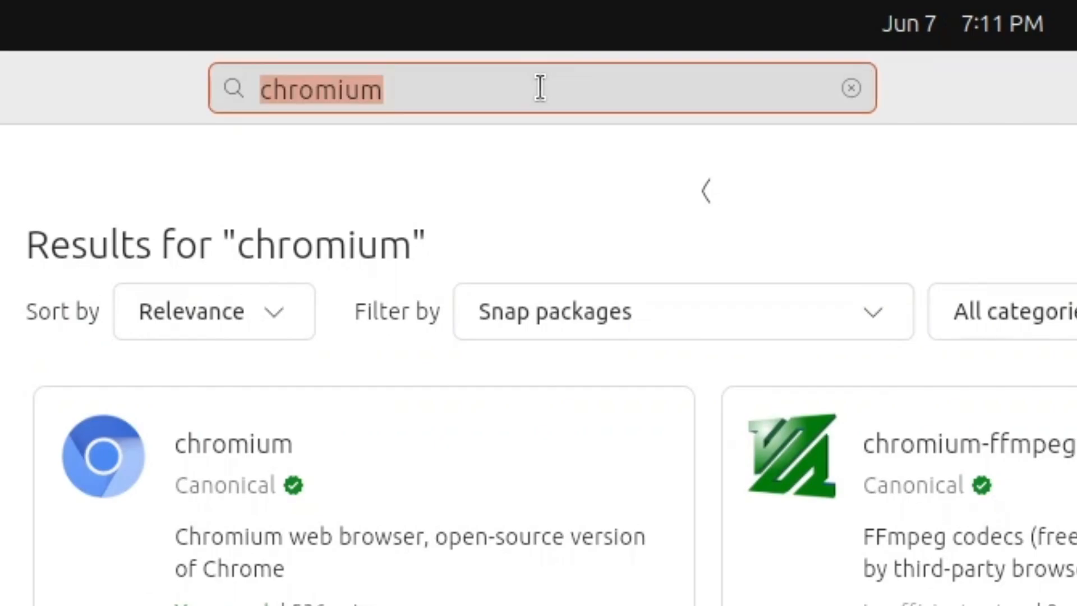
text(softwar)
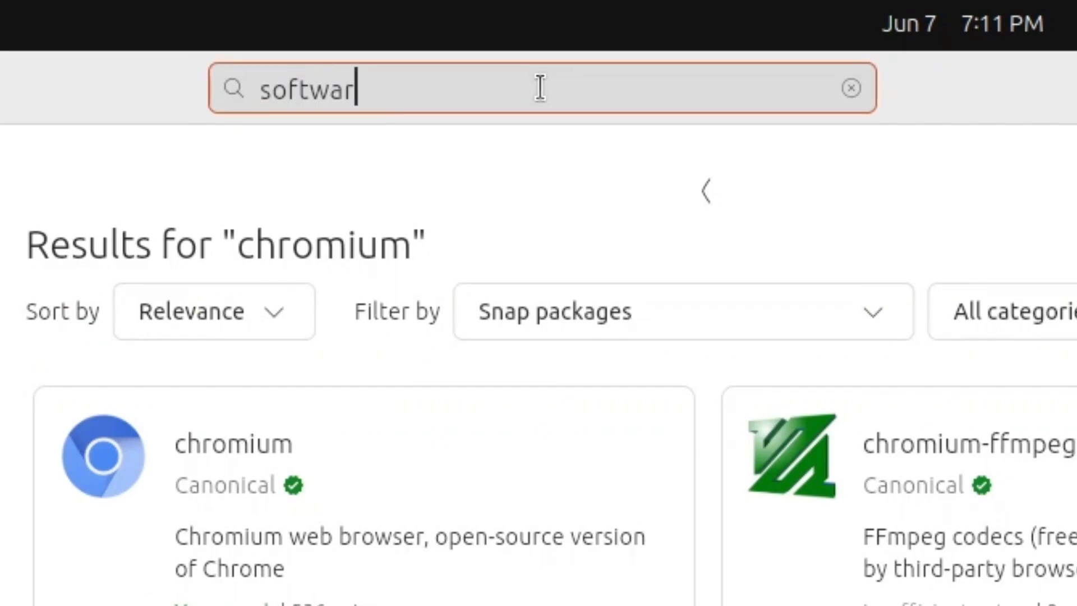
text(e)
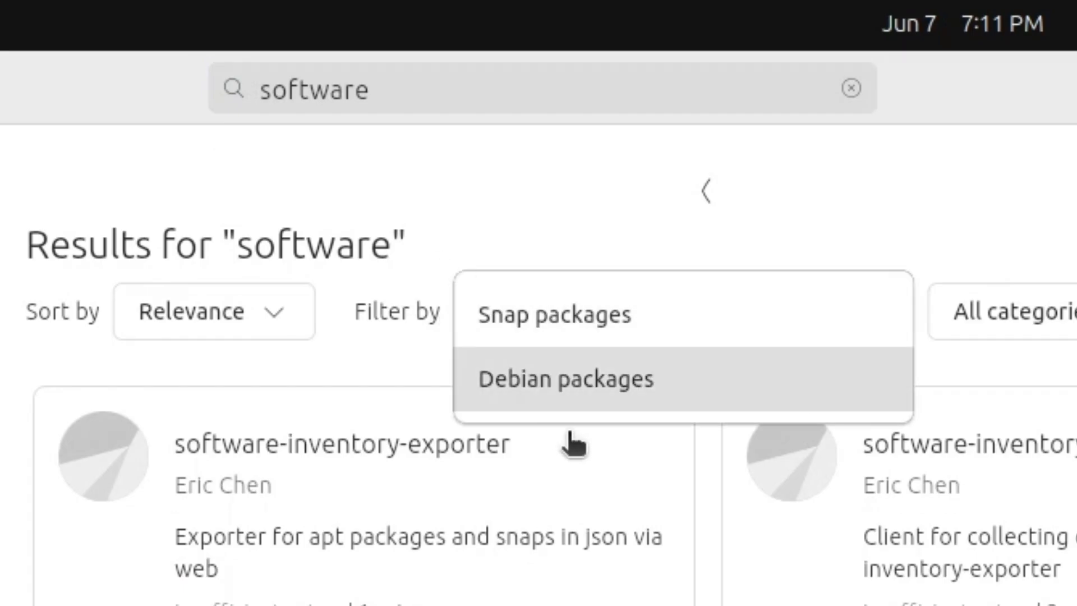
click(565, 379)
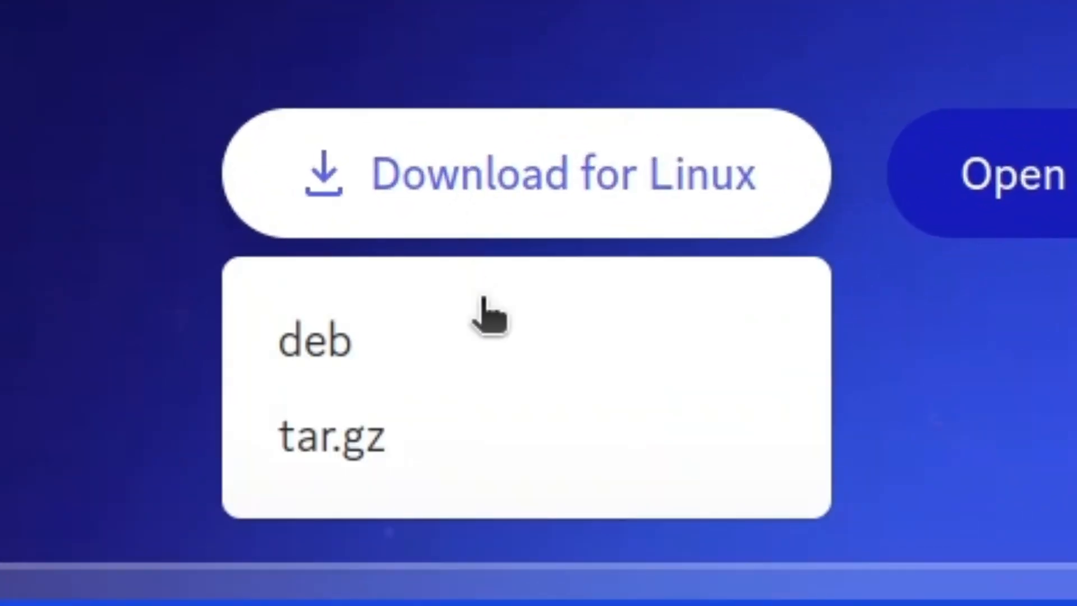
Download the Discord deb package and open it in Software Install.
click(315, 339)
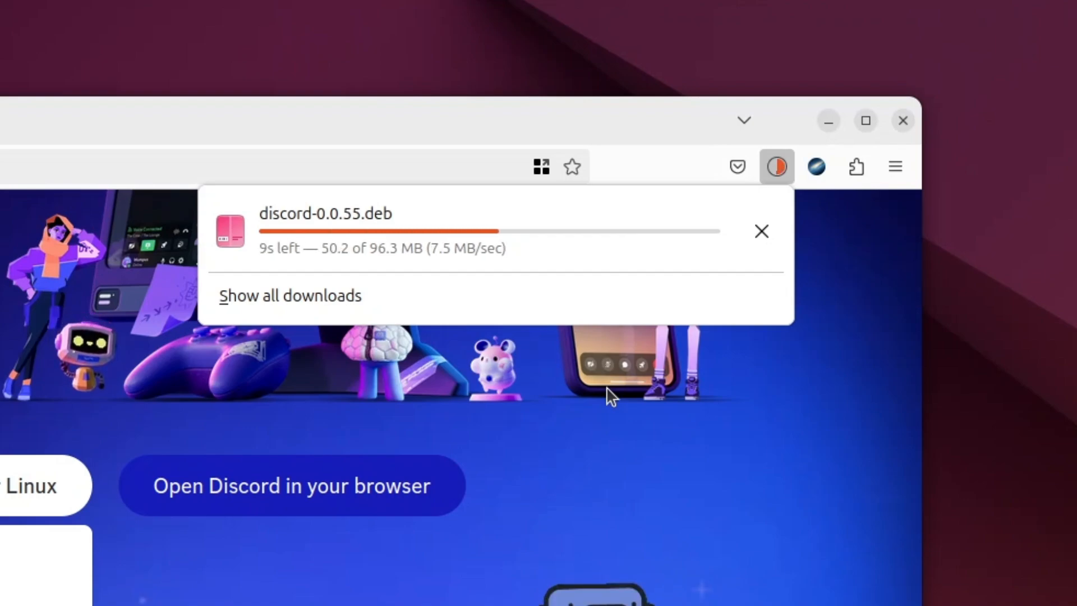
mouse_move(683, 298)
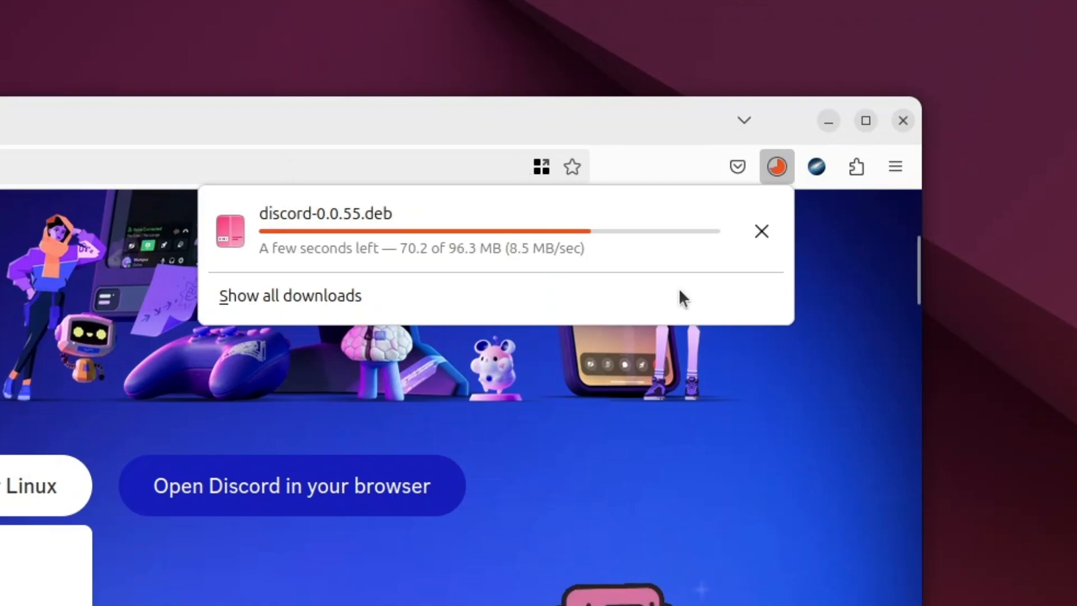
mouse_move(587, 364)
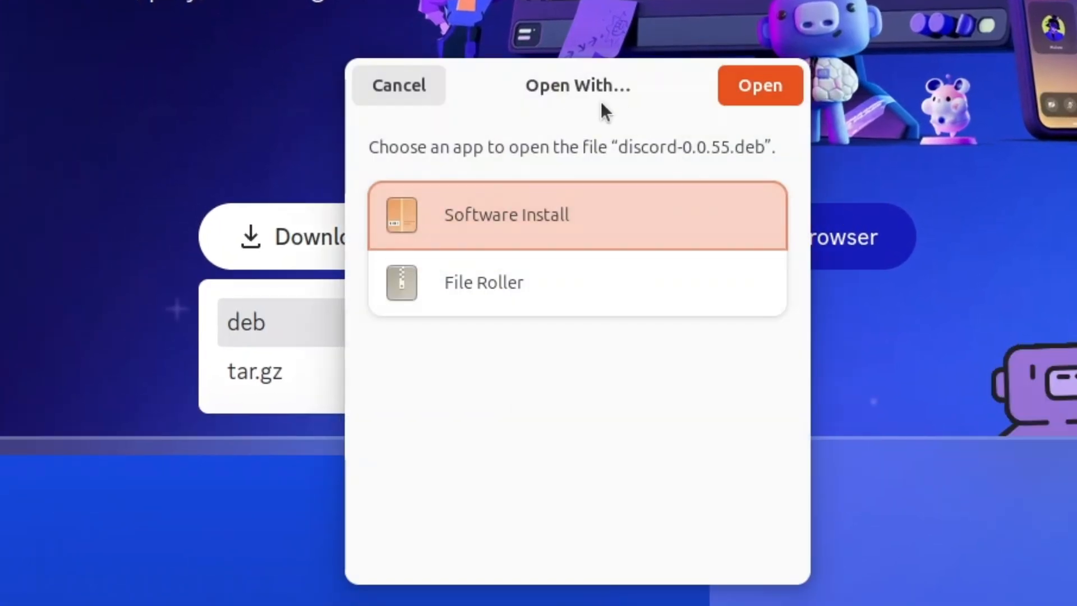
click(758, 85)
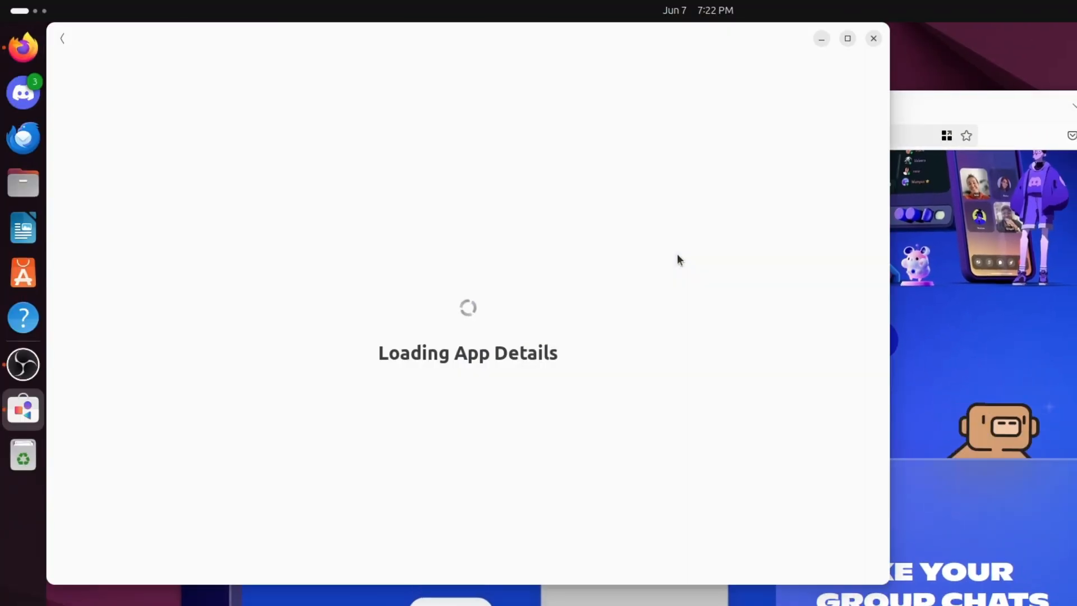
mouse_move(615, 207)
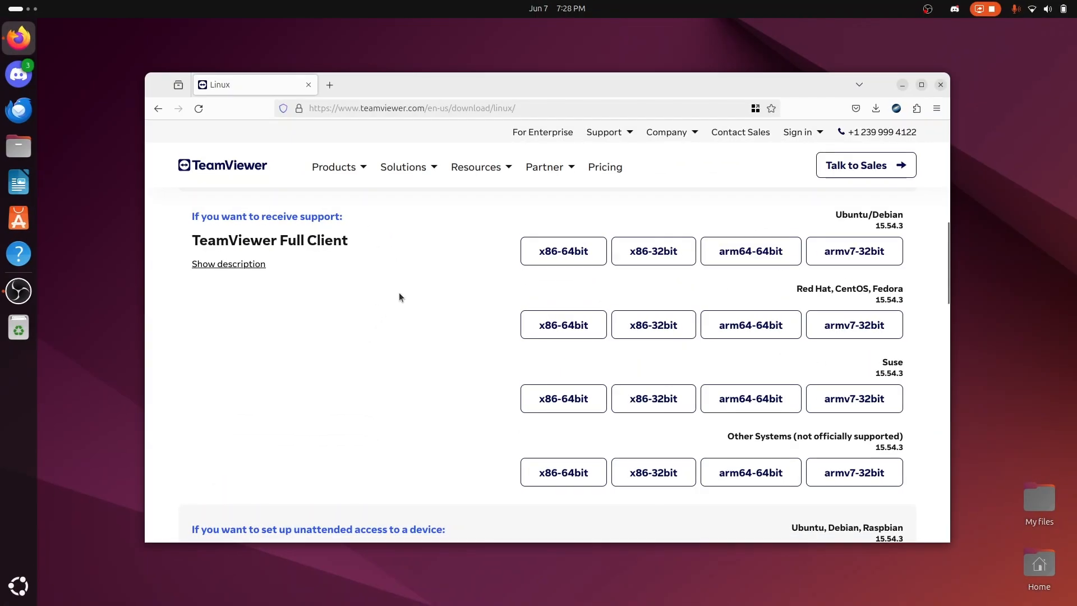
Download Firefox for 64-bit Linux from mozilla.org.
click(563, 251)
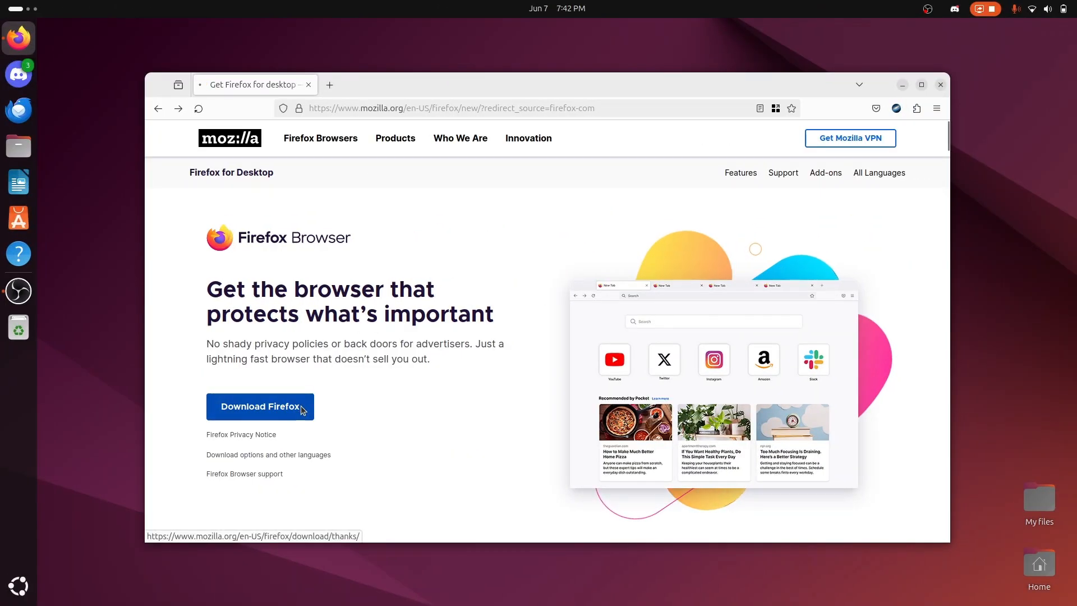
click(260, 407)
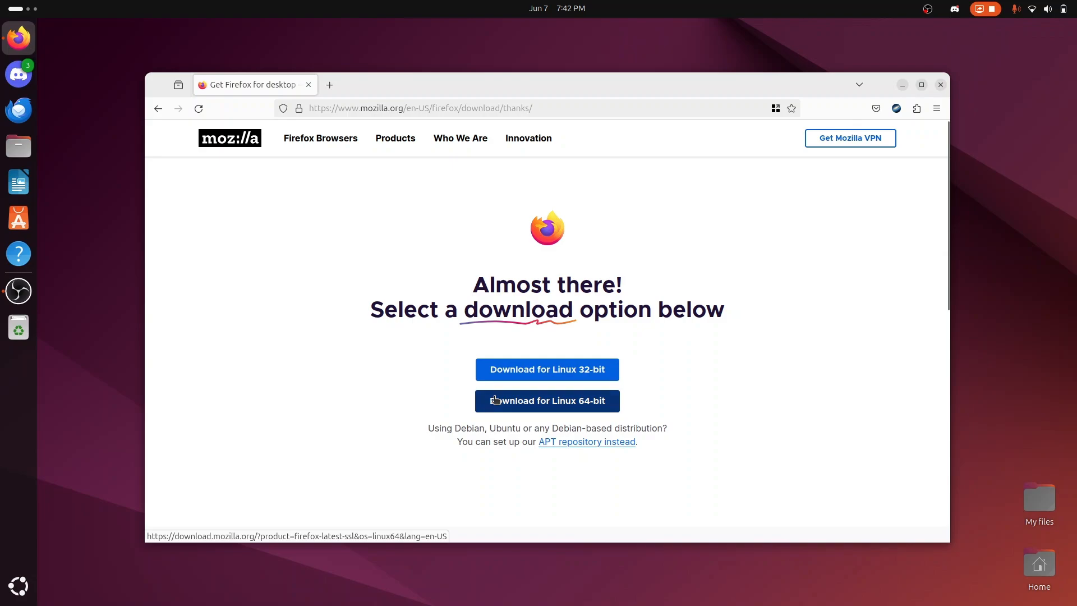
click(546, 401)
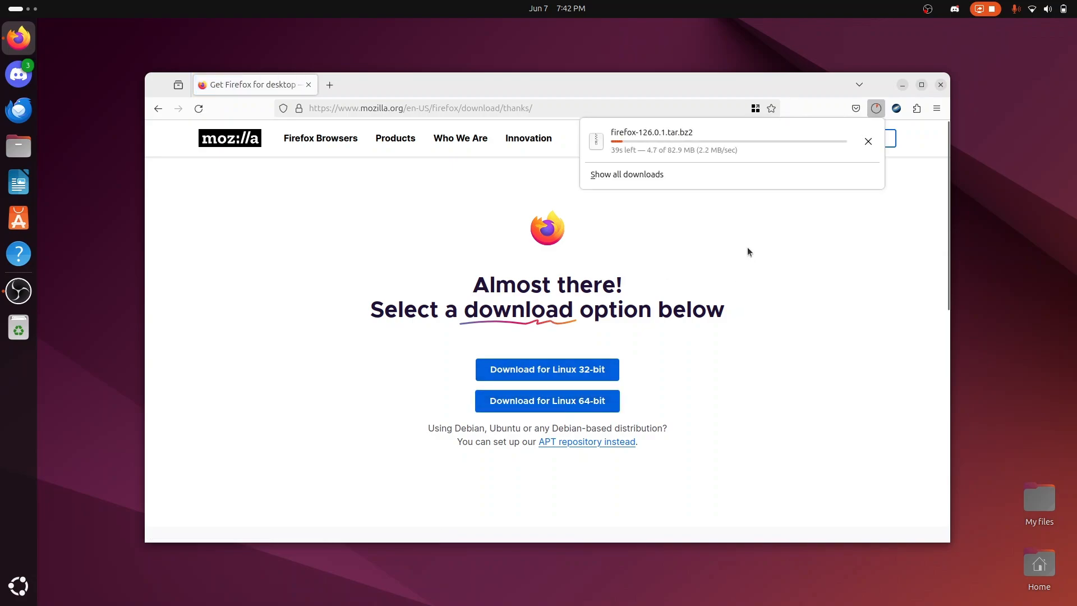
mouse_move(735, 243)
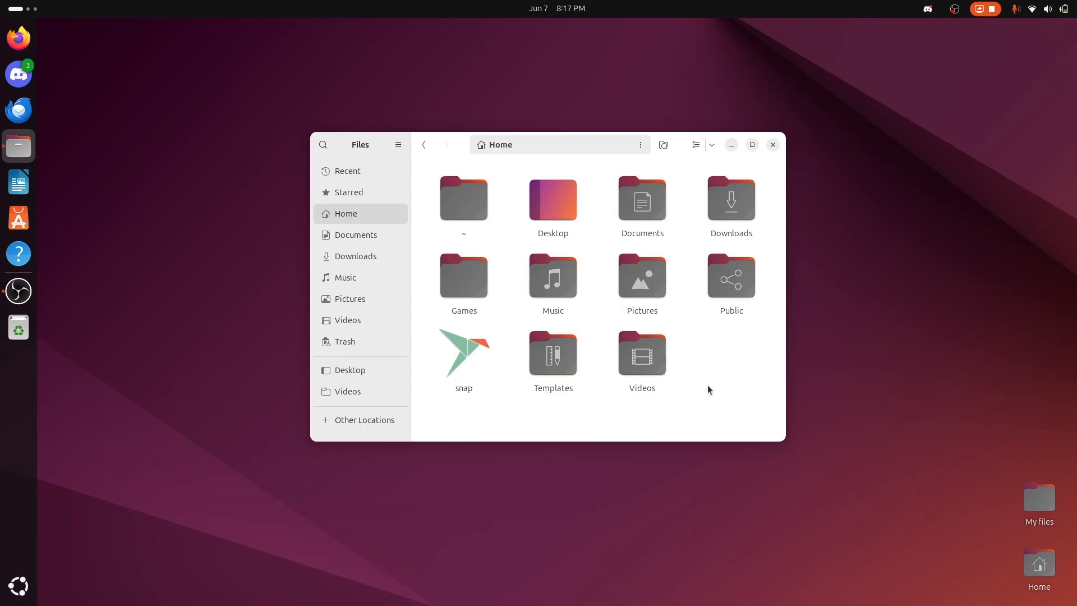
Switch Home to list view and back to icons, then open Music and select Bounce.mp3.
click(694, 145)
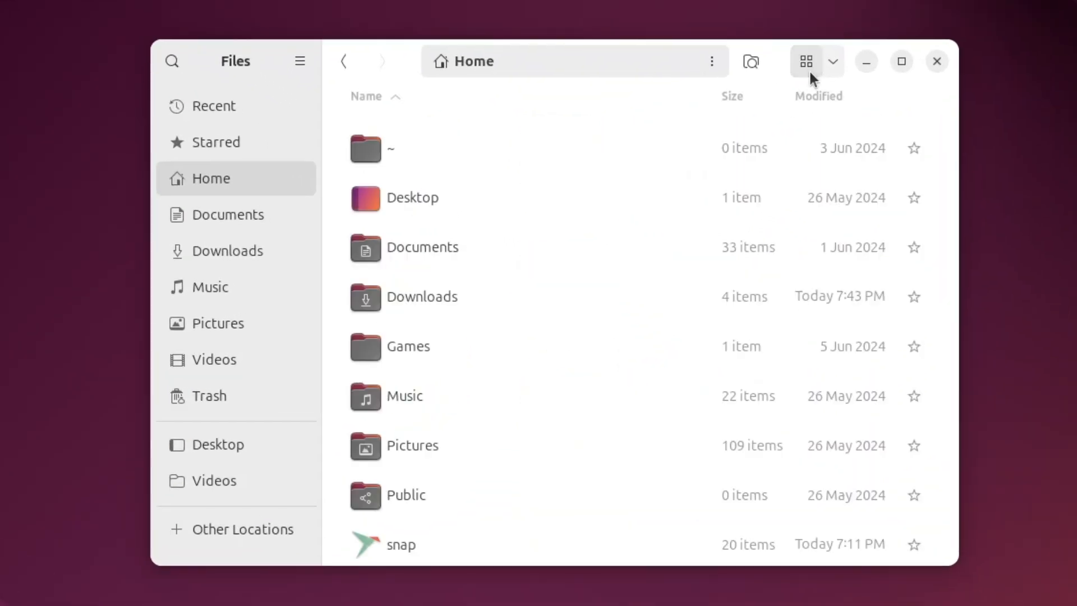
click(806, 62)
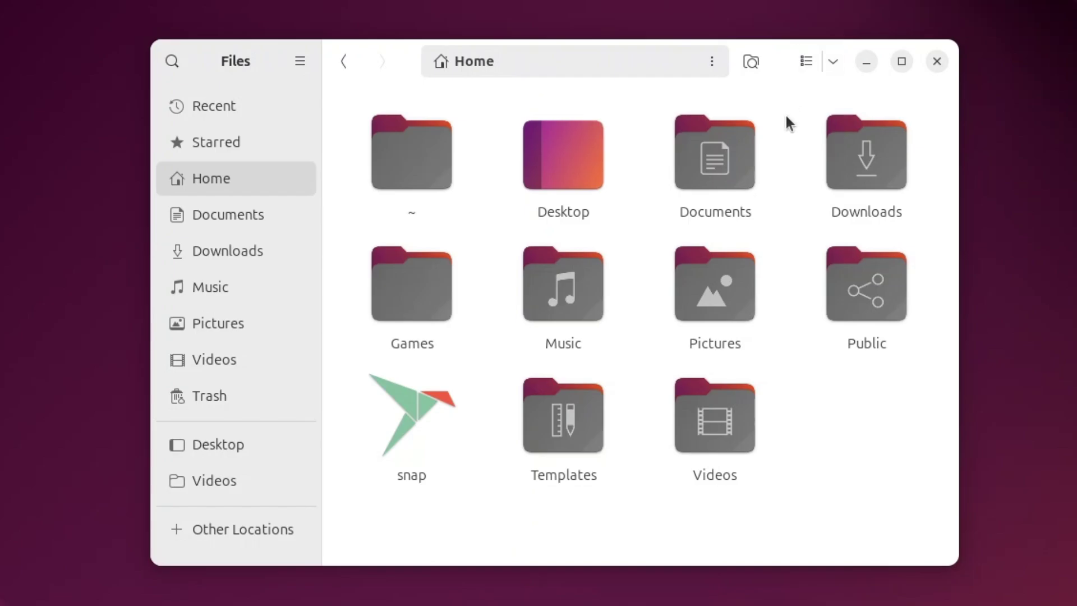
click(833, 61)
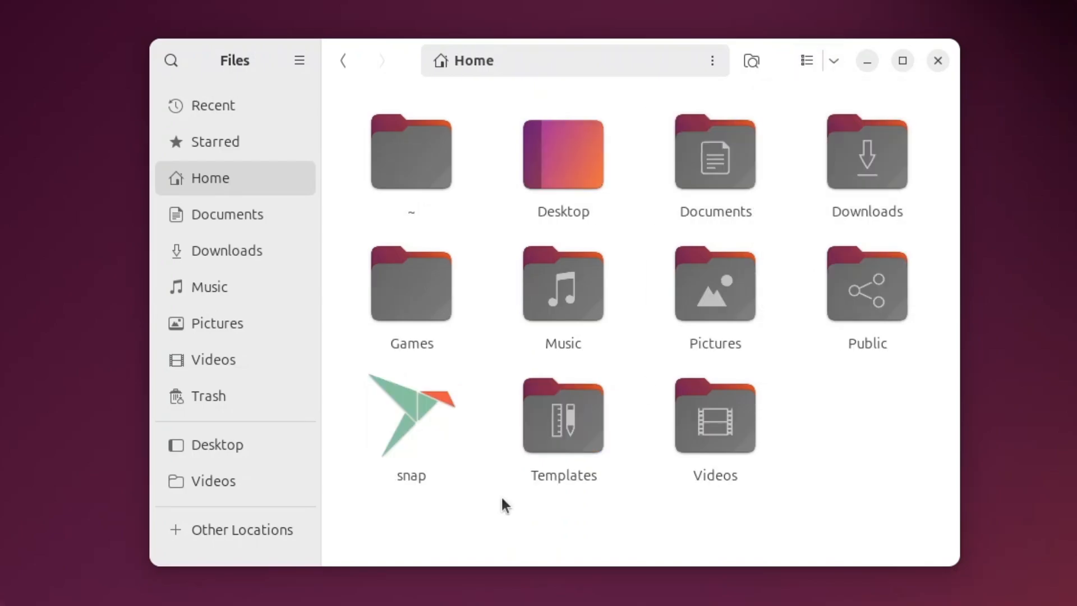
double_click(562, 284)
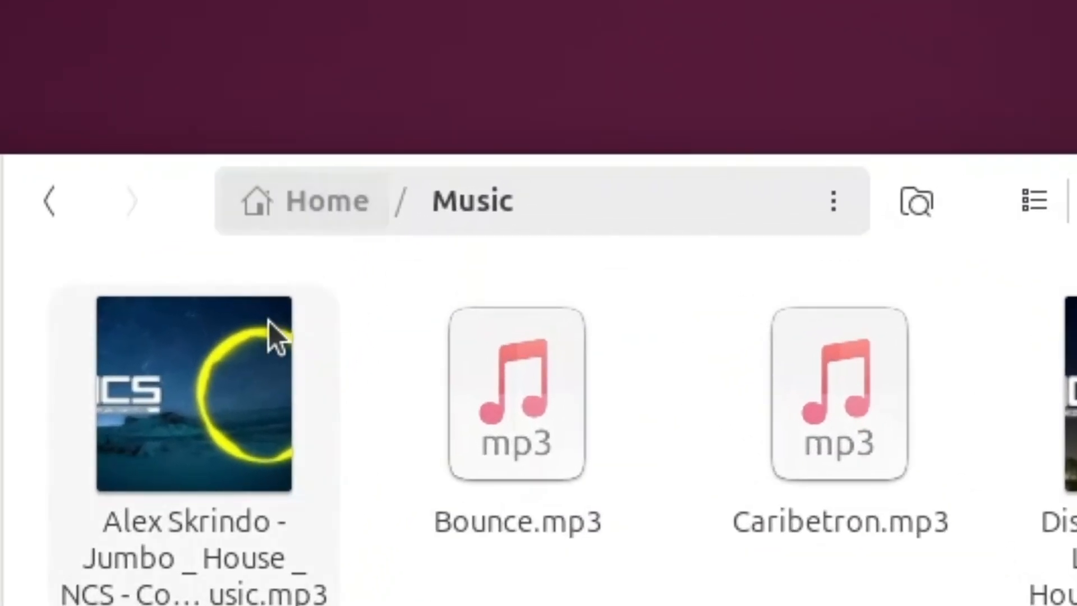
click(326, 200)
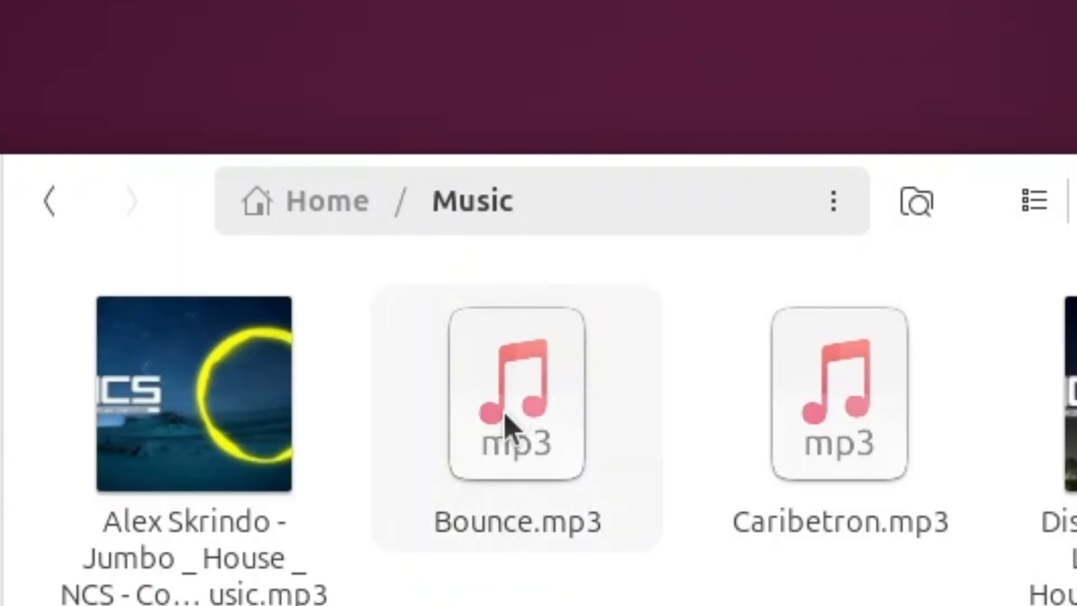
mouse_move(656, 217)
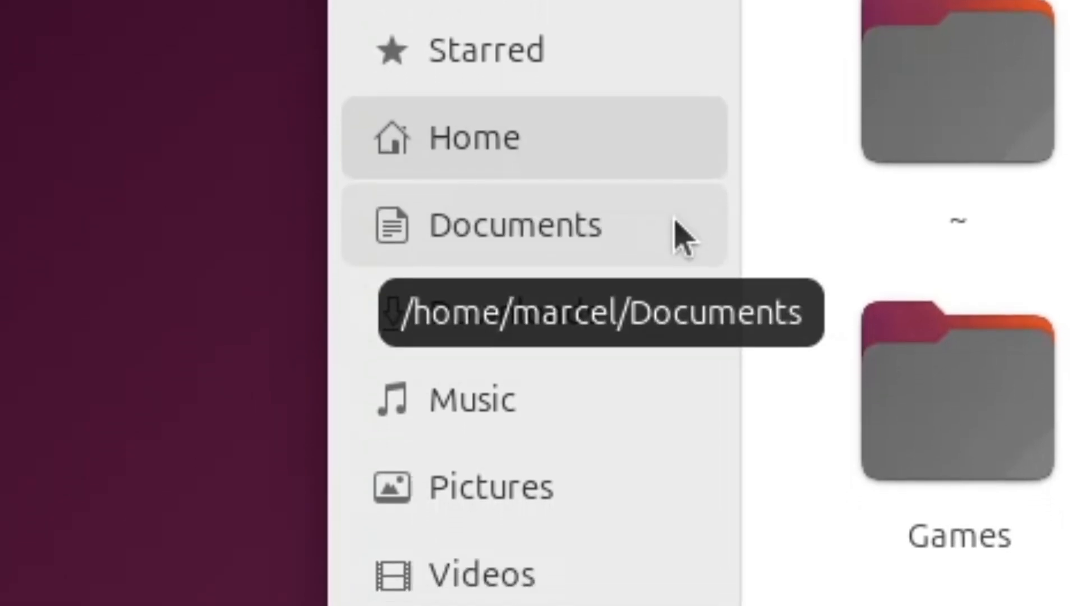
Remove the snap folder from the Files sidebar bookmarks.
scroll(down, 3)
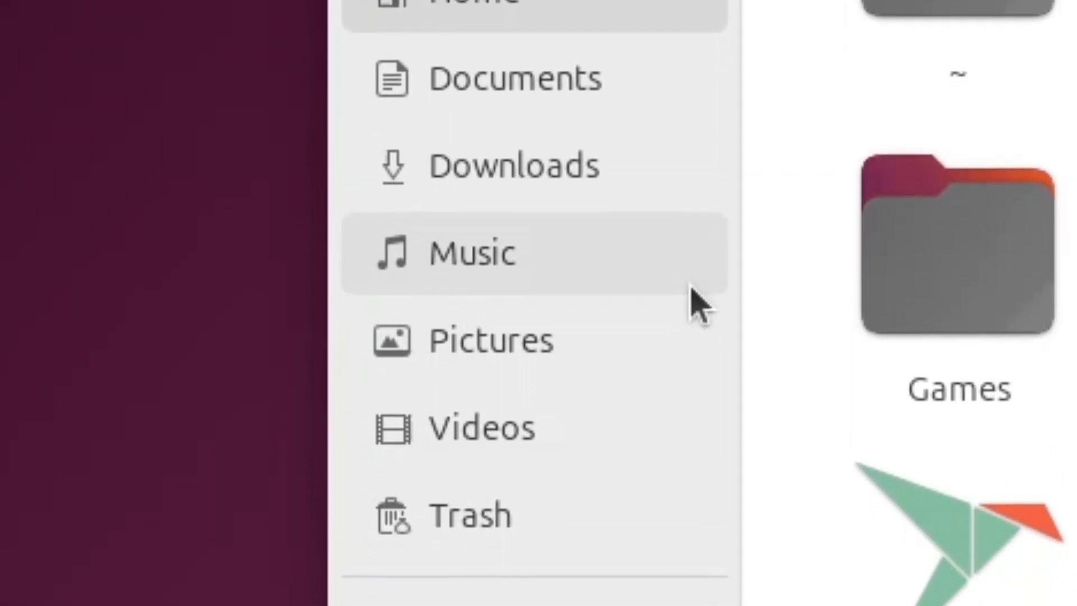
scroll(down, 3)
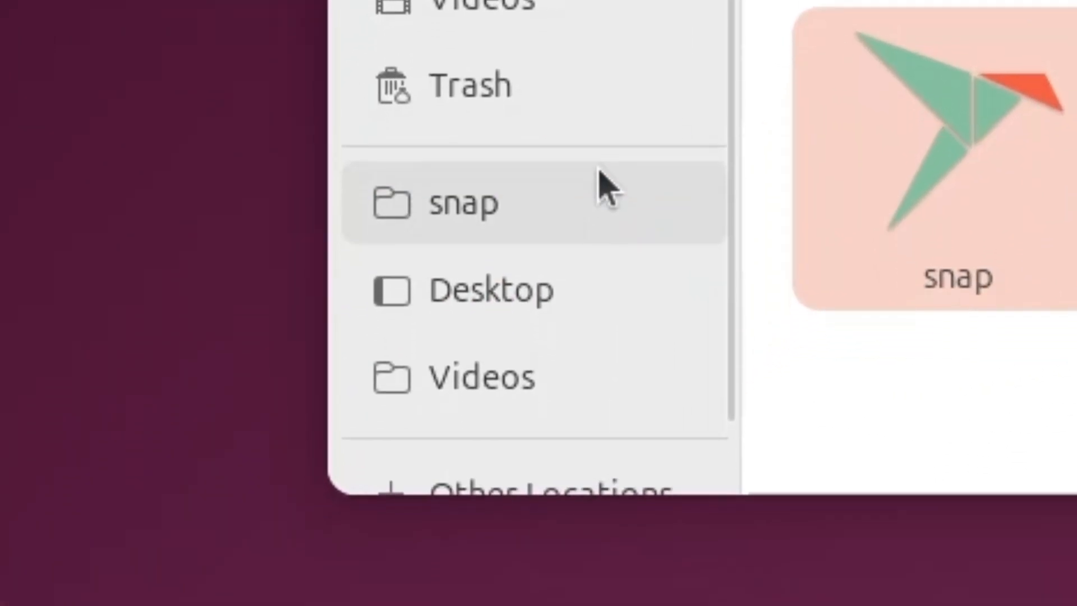
right_click(464, 202)
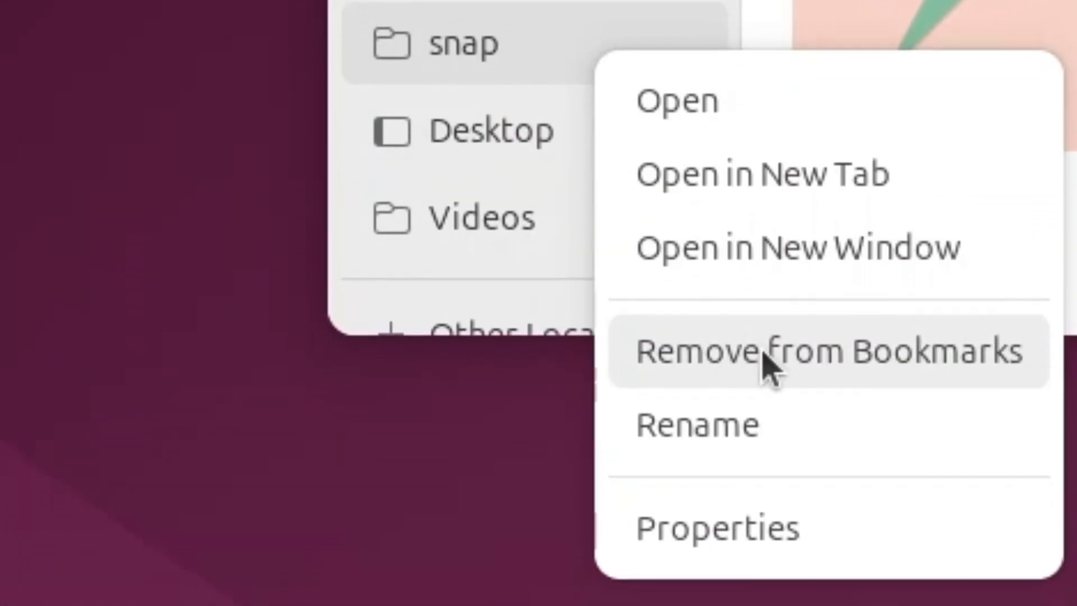
click(756, 352)
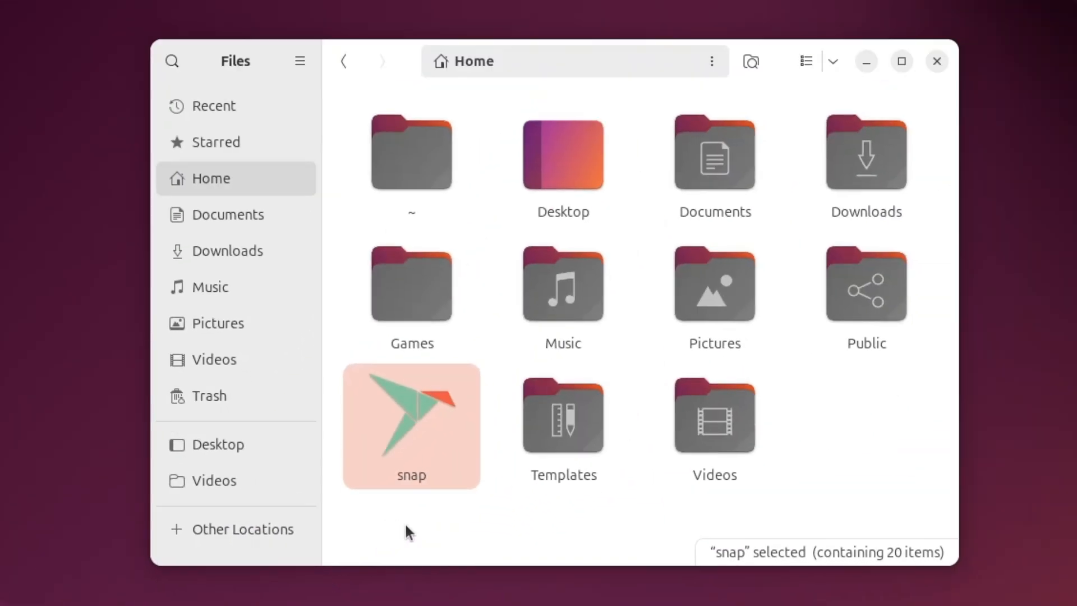
click(409, 526)
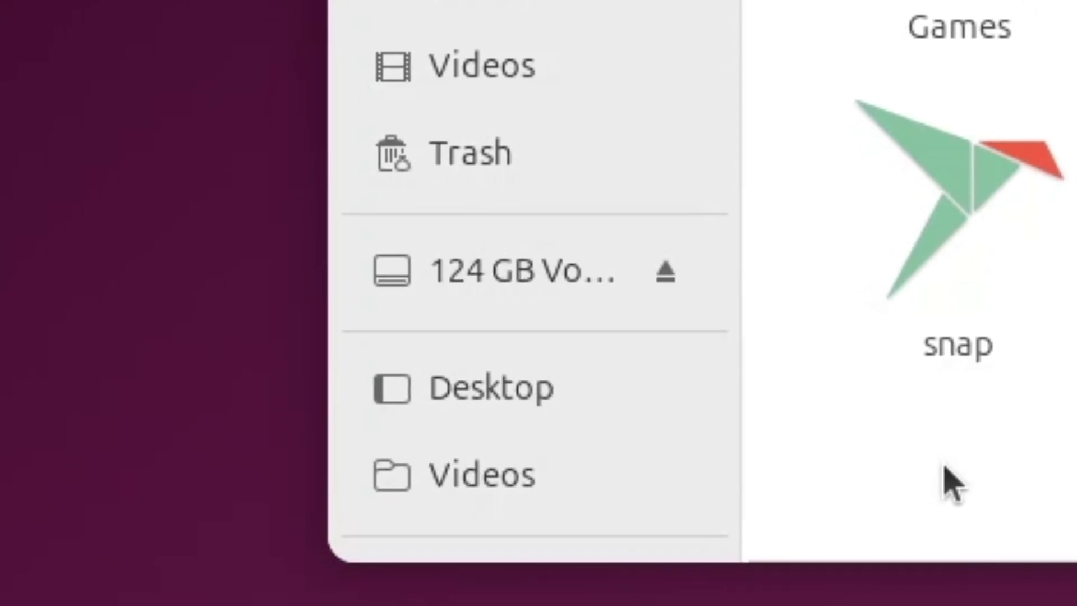
mouse_move(1069, 354)
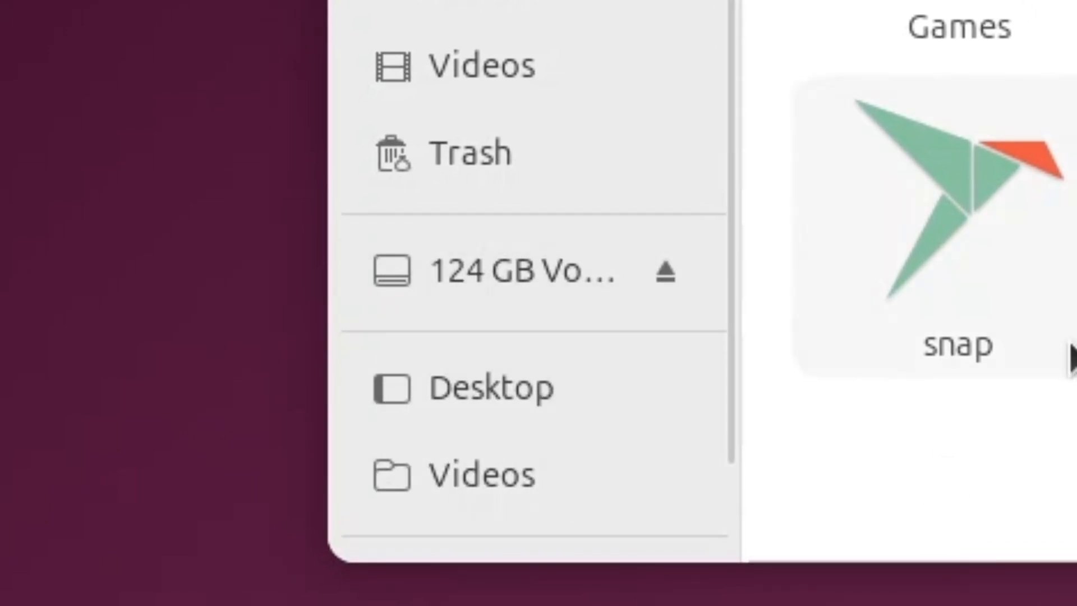
mouse_move(710, 169)
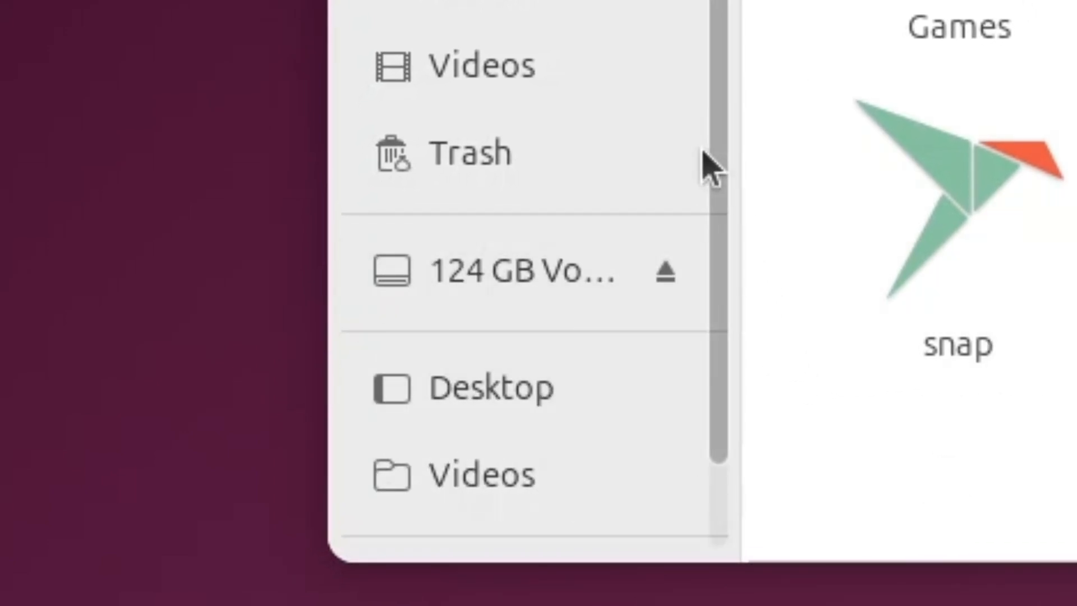
Open Other Locations and view the recent servers list and server address help.
click(474, 512)
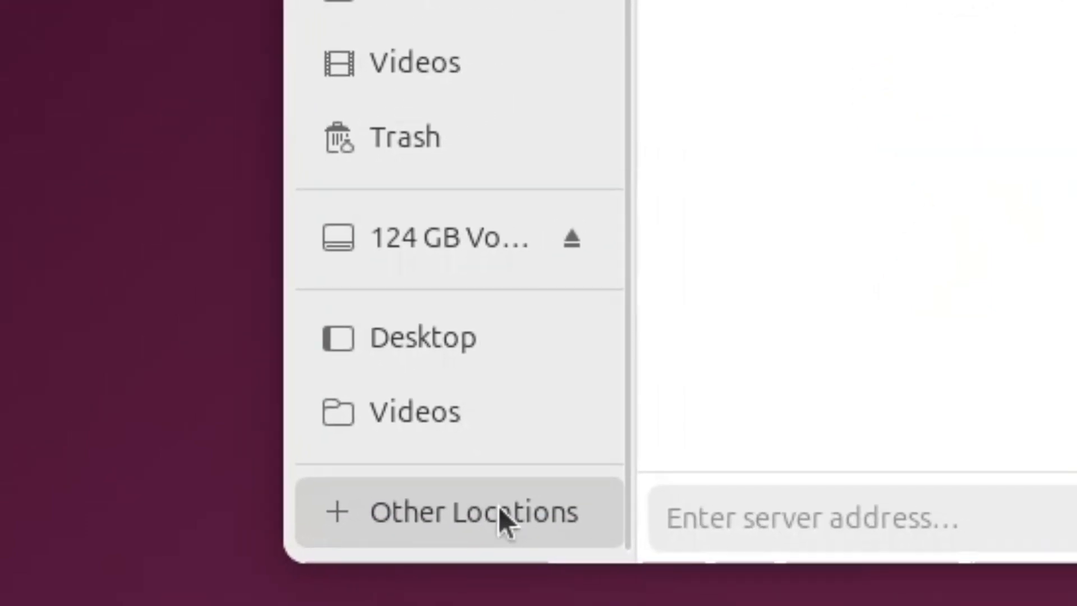
click(473, 511)
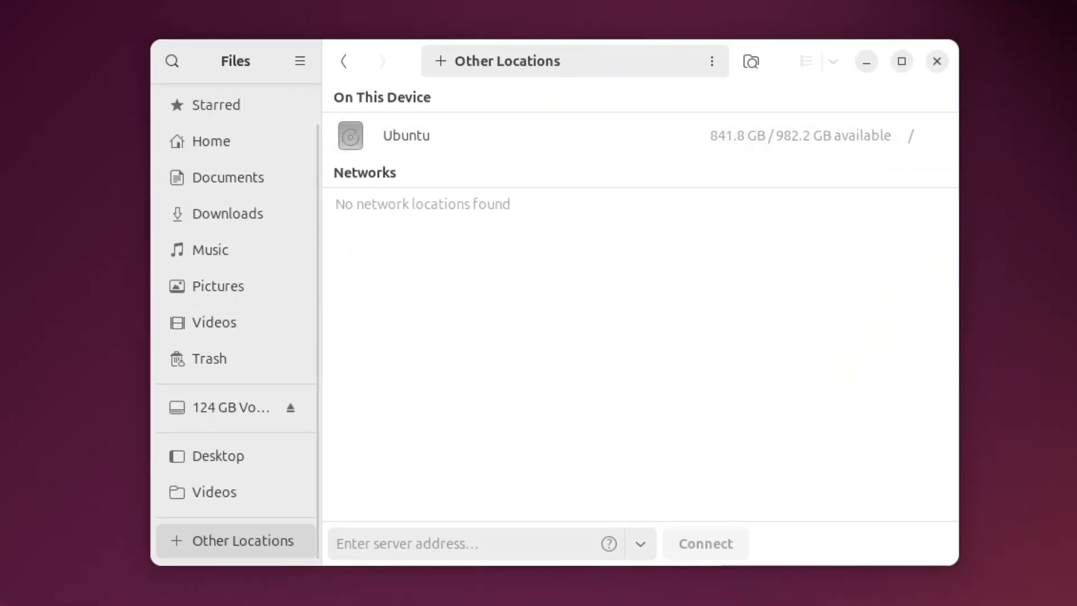
click(471, 543)
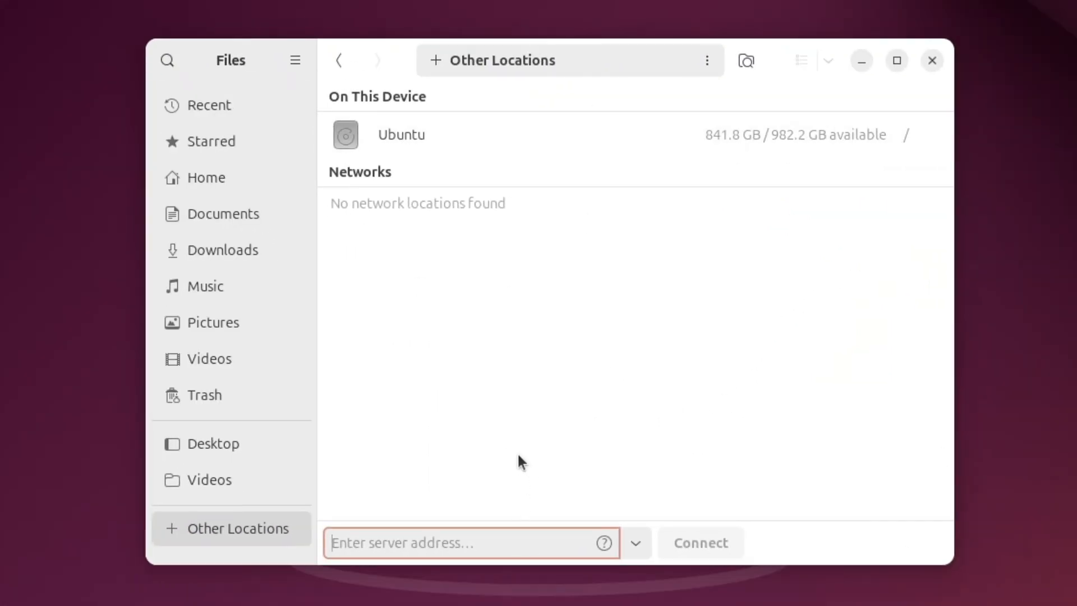
click(634, 542)
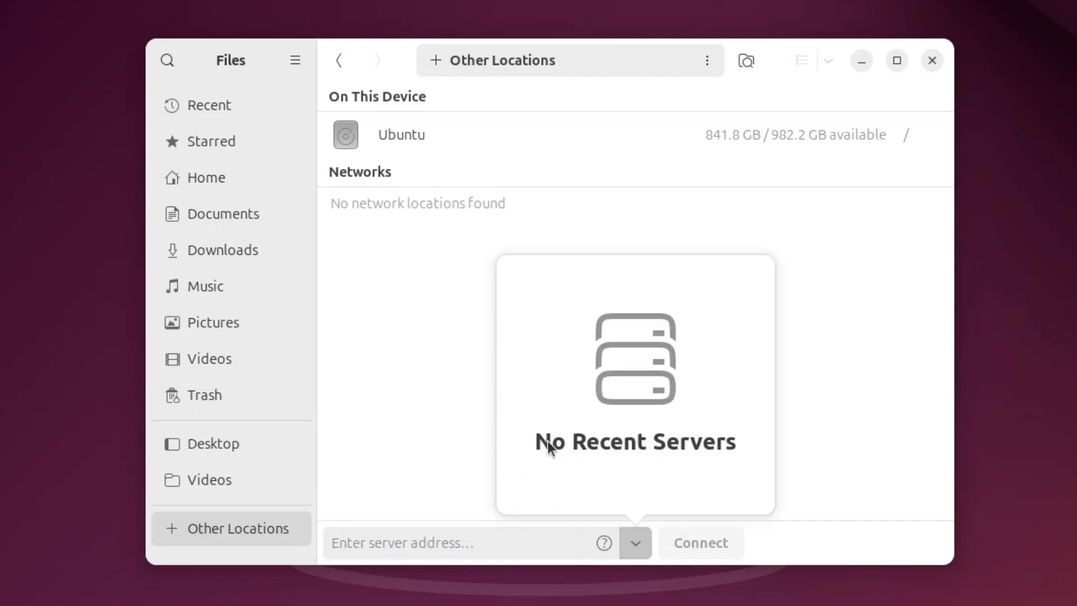
mouse_move(614, 488)
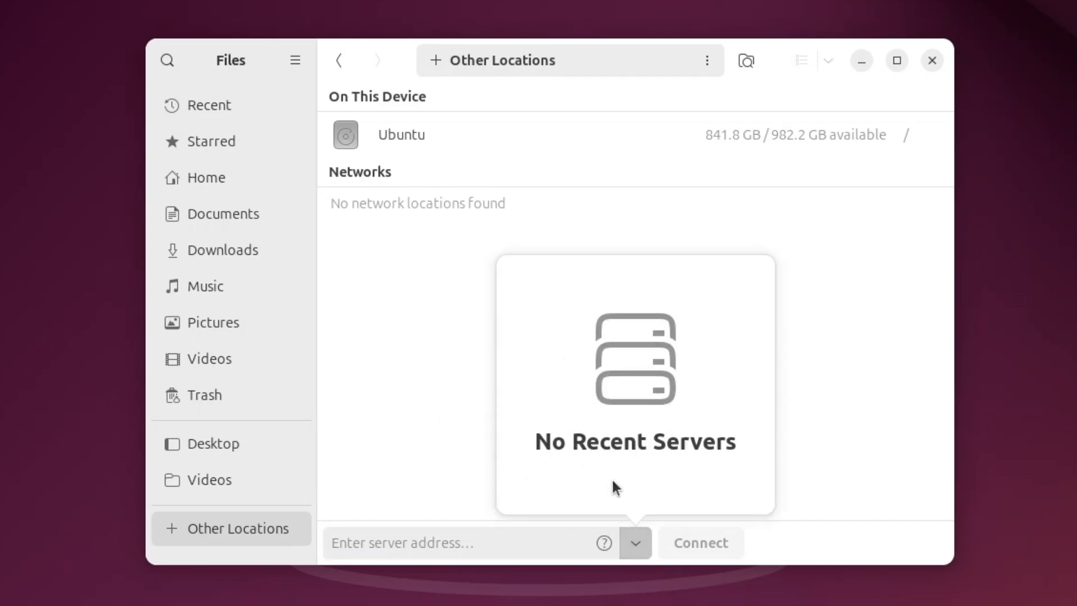
click(603, 543)
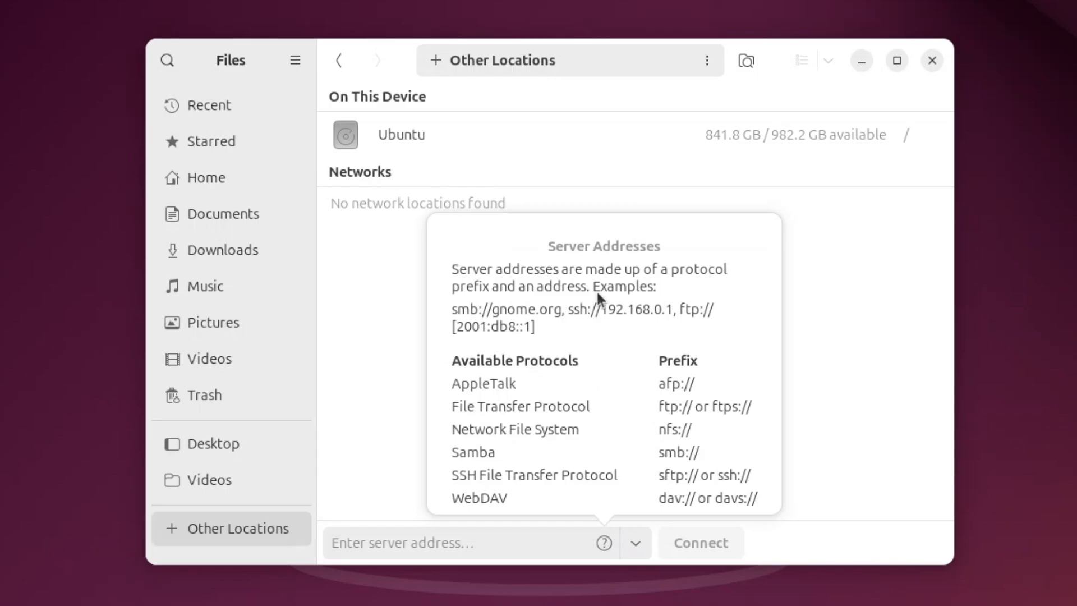
mouse_move(548, 346)
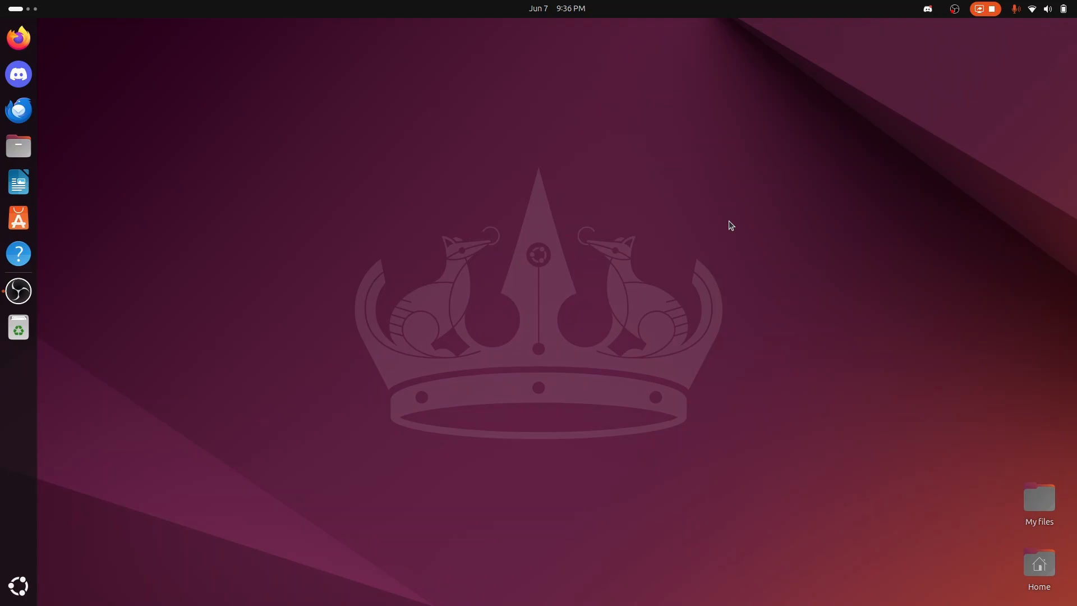
Search Activities for firefox, sc, librewolf, wink, mia and 2+2.
key(Super)
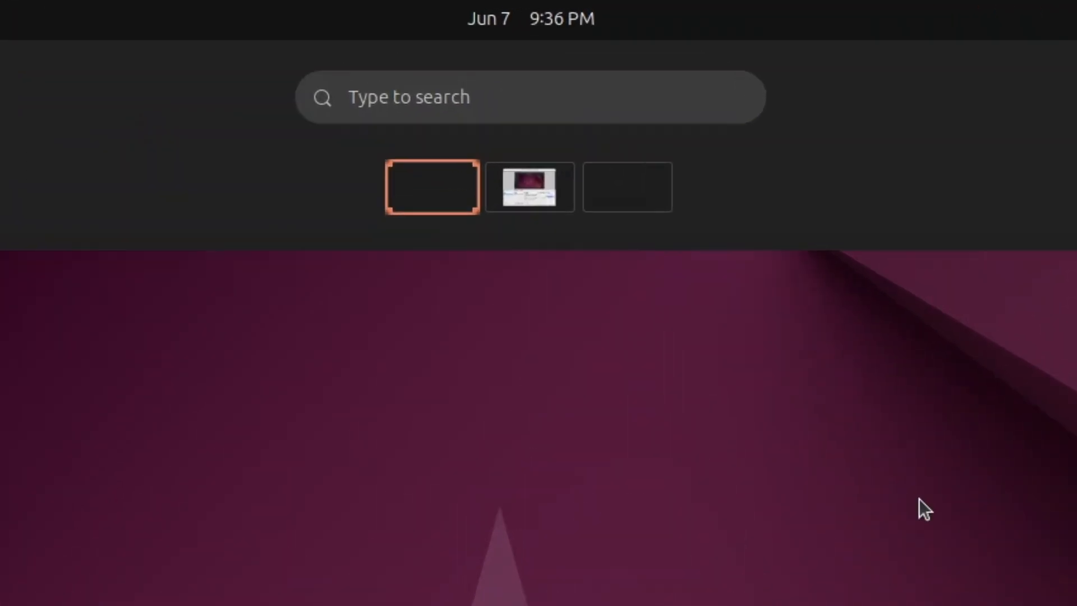
text(firefox)
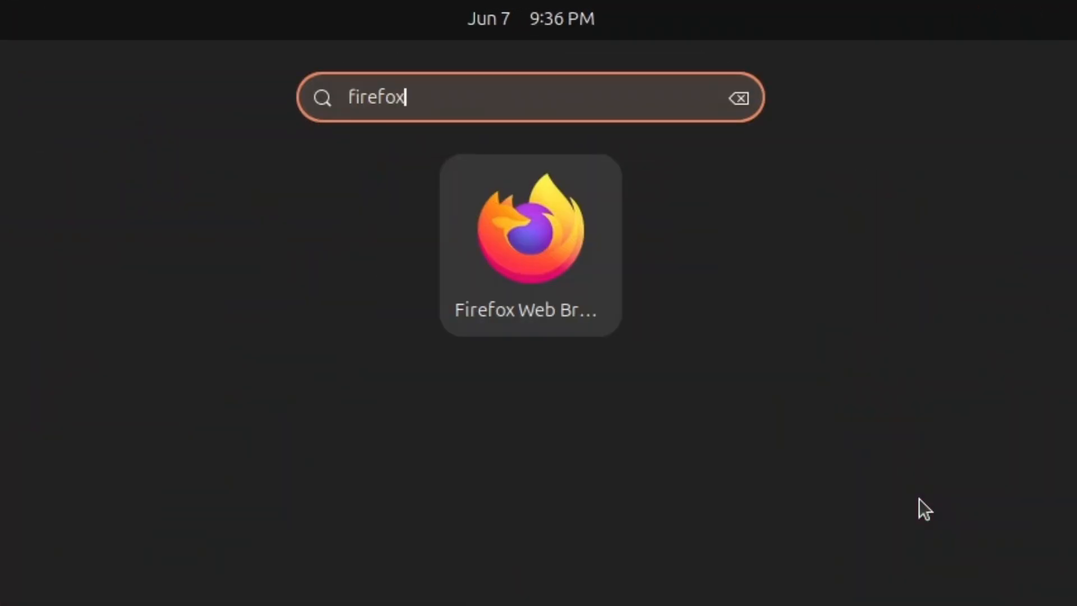
text(sc)
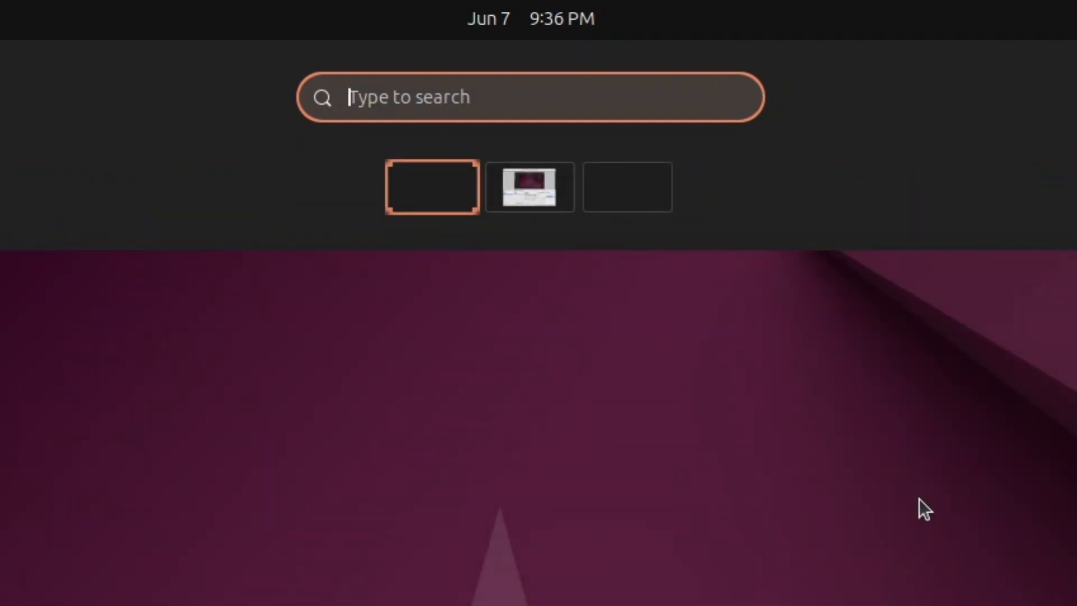
text(librewolf)
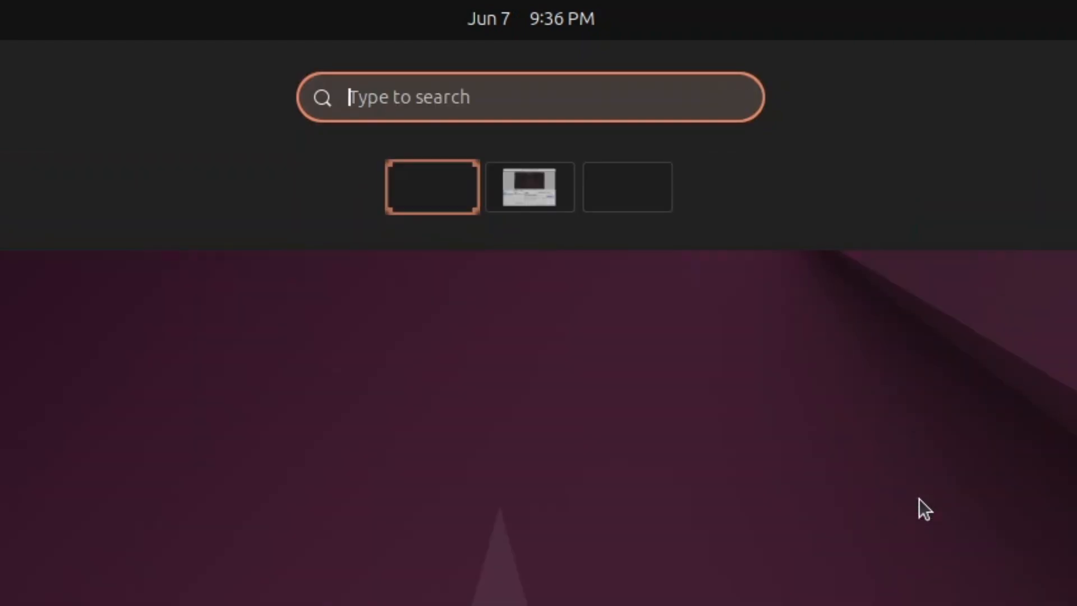
text(wink)
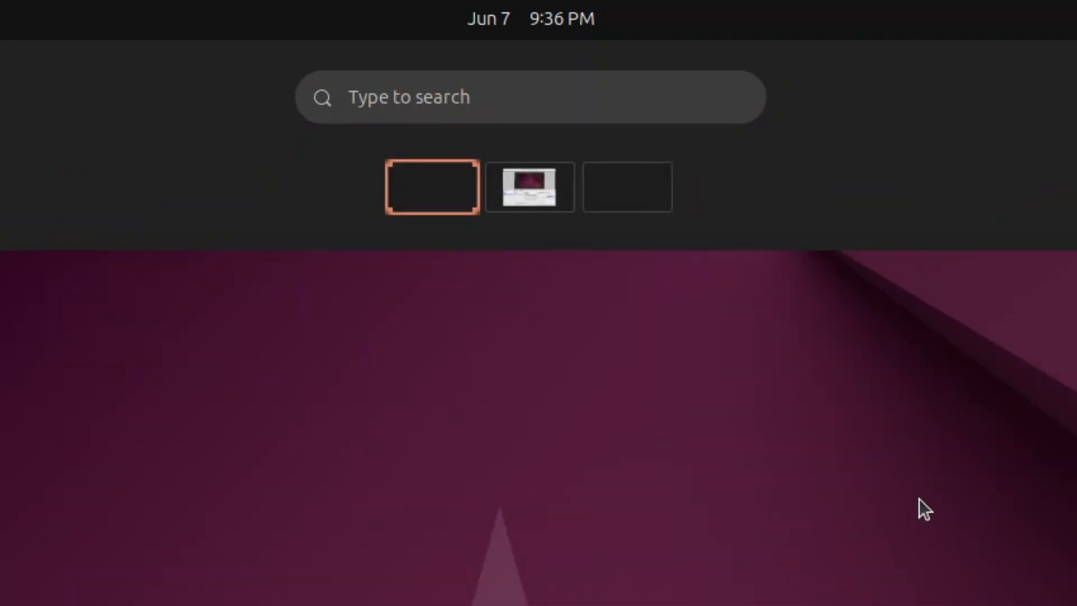
text(mia)
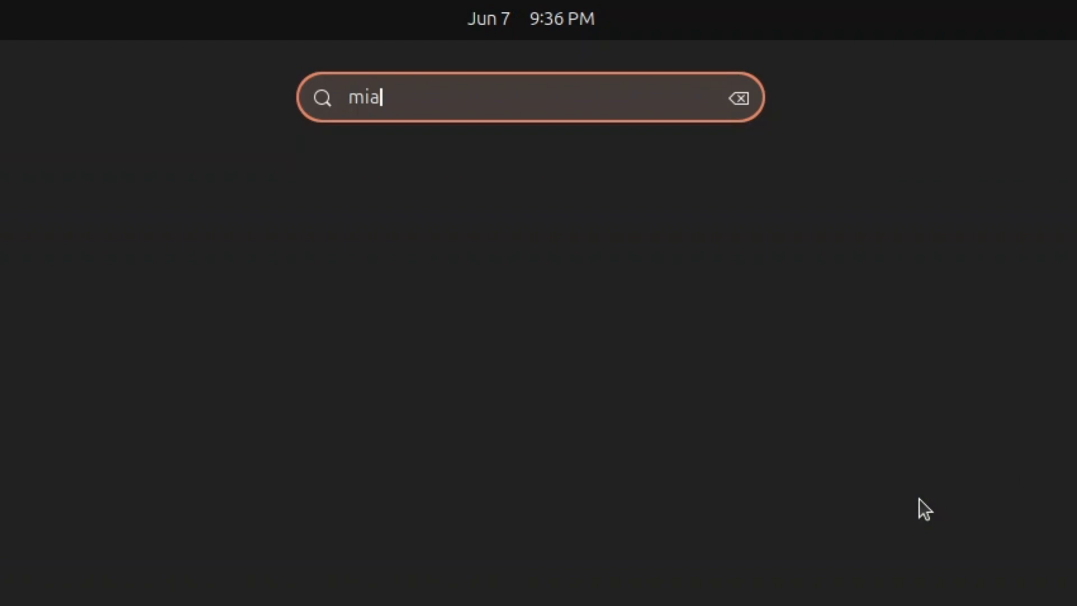
text(2)
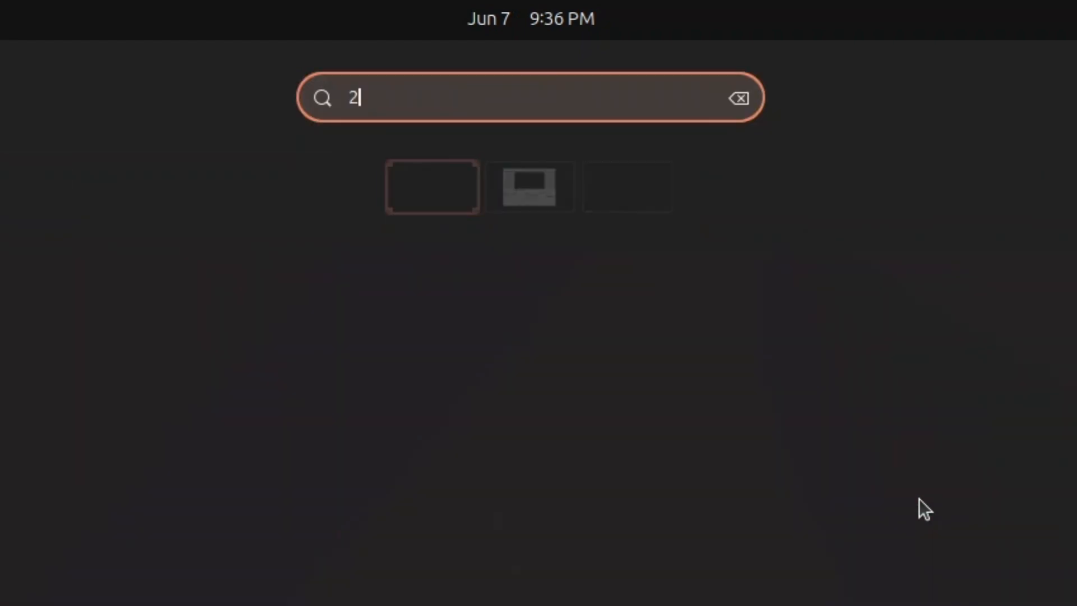
text(+2)
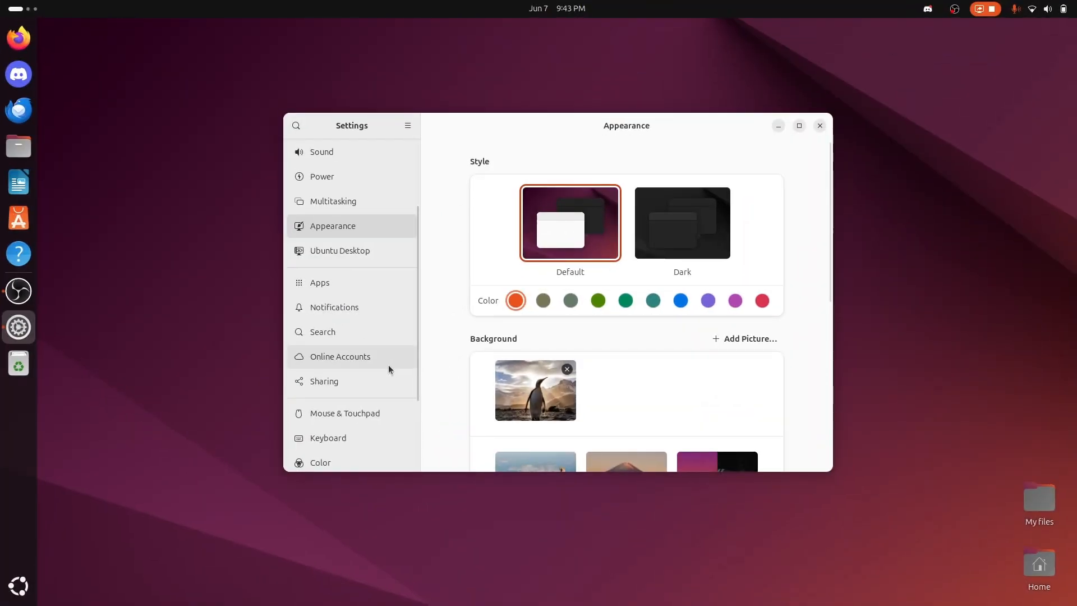
View the Online Accounts settings page, then close the Settings app.
click(341, 355)
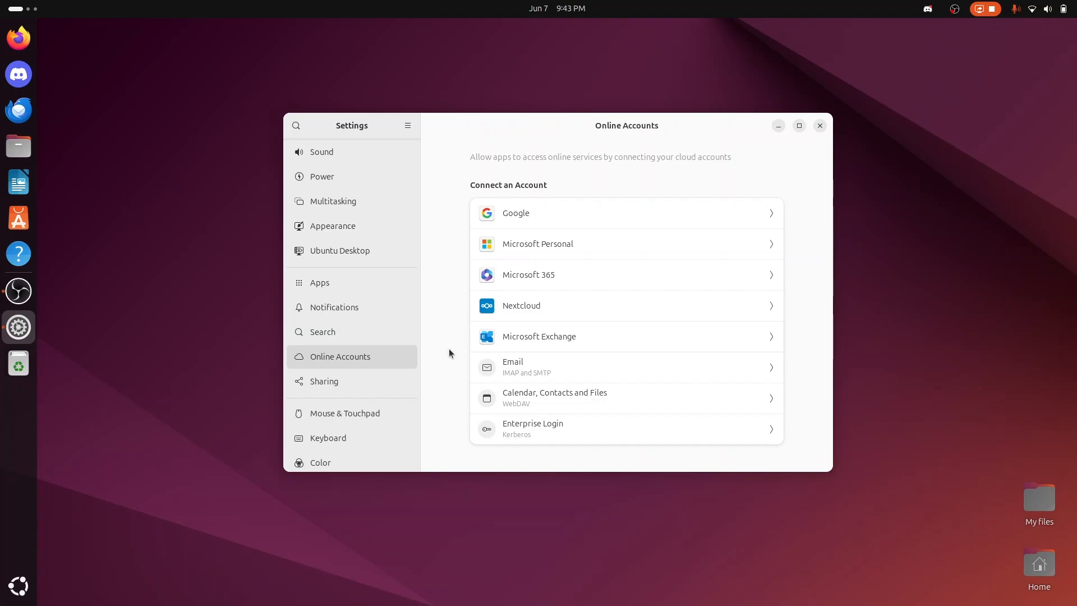
click(819, 125)
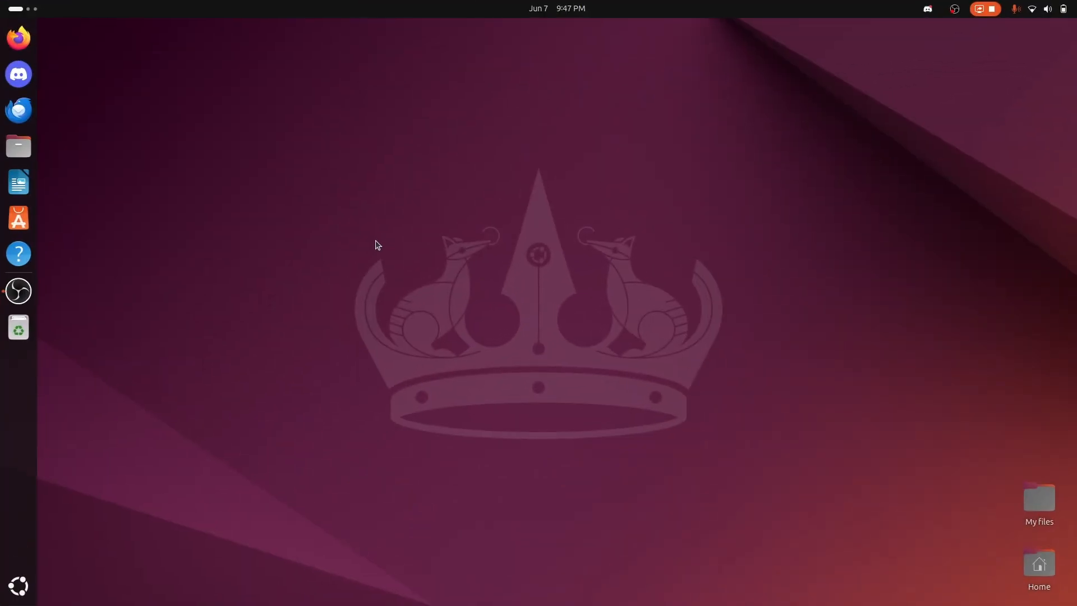
mouse_move(51, 598)
text(set)
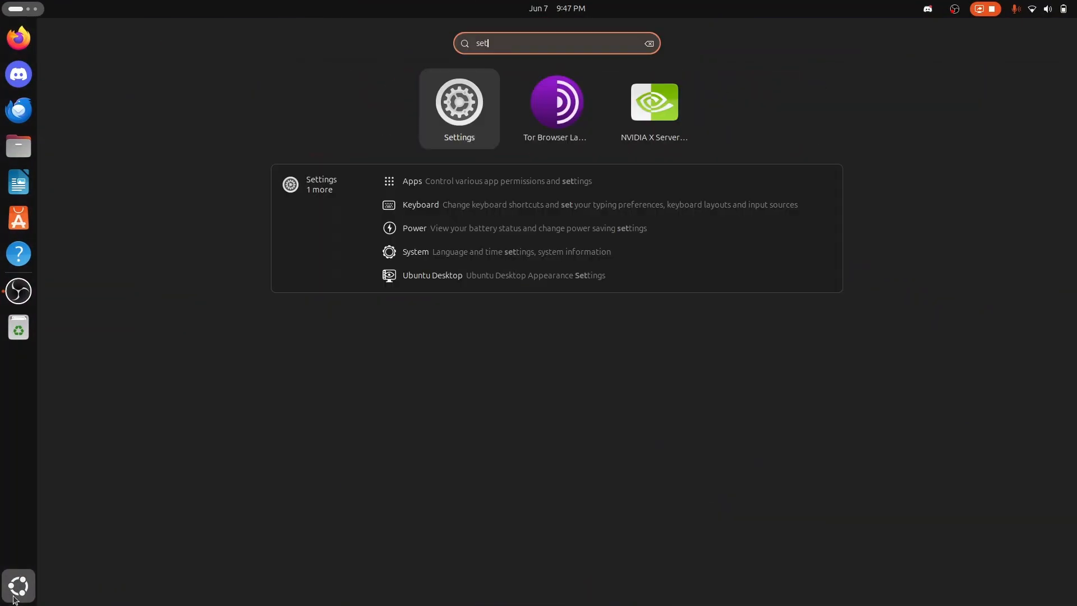
Relaunch Settings and show Sound's Volume Levels for System Sounds and OBS streams.
click(459, 101)
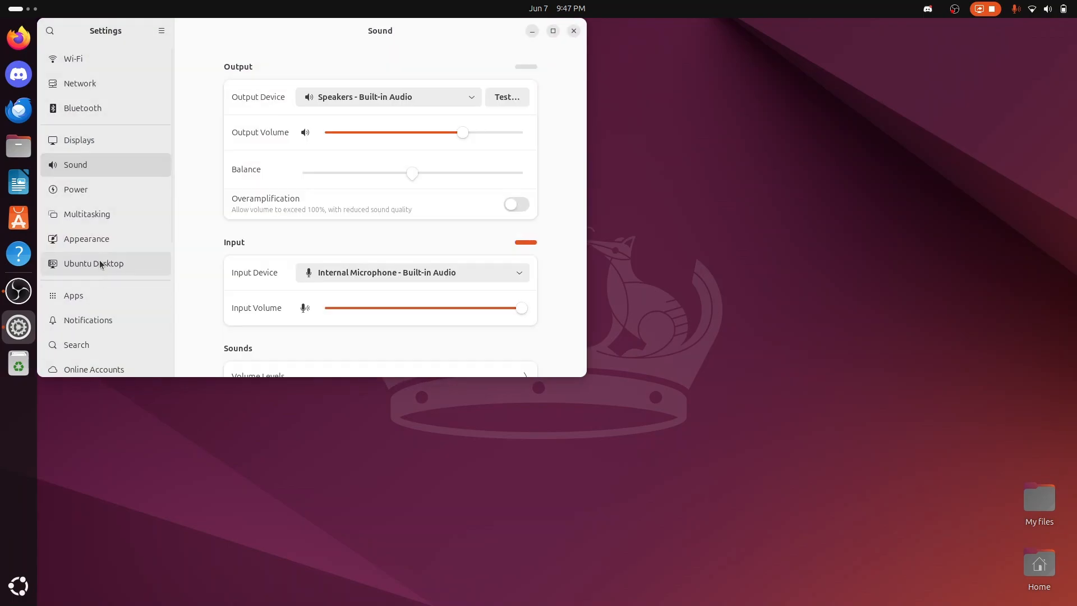
scroll(down, 3)
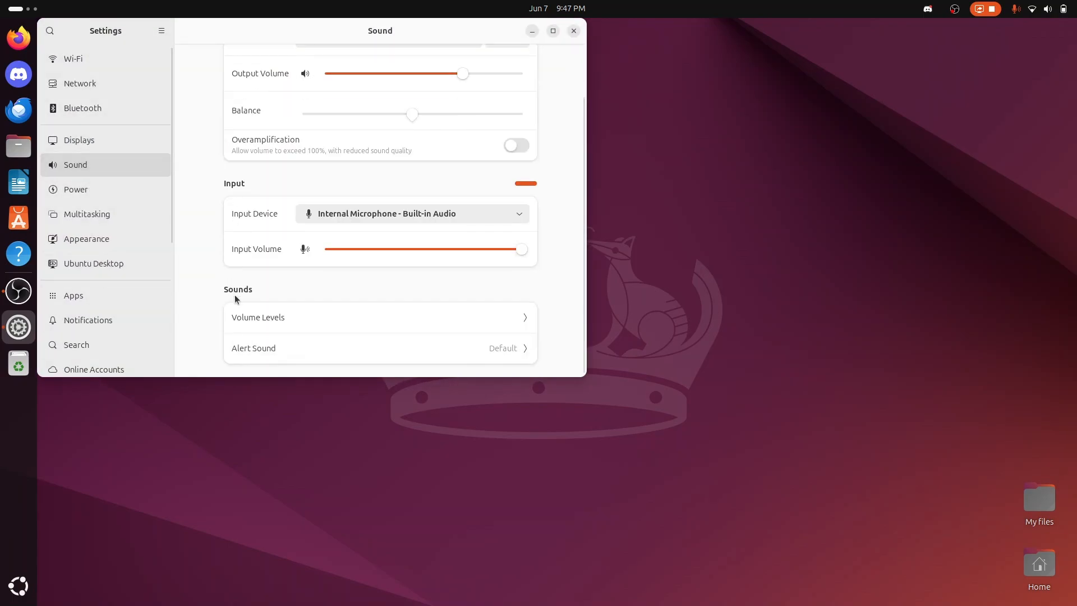
click(258, 316)
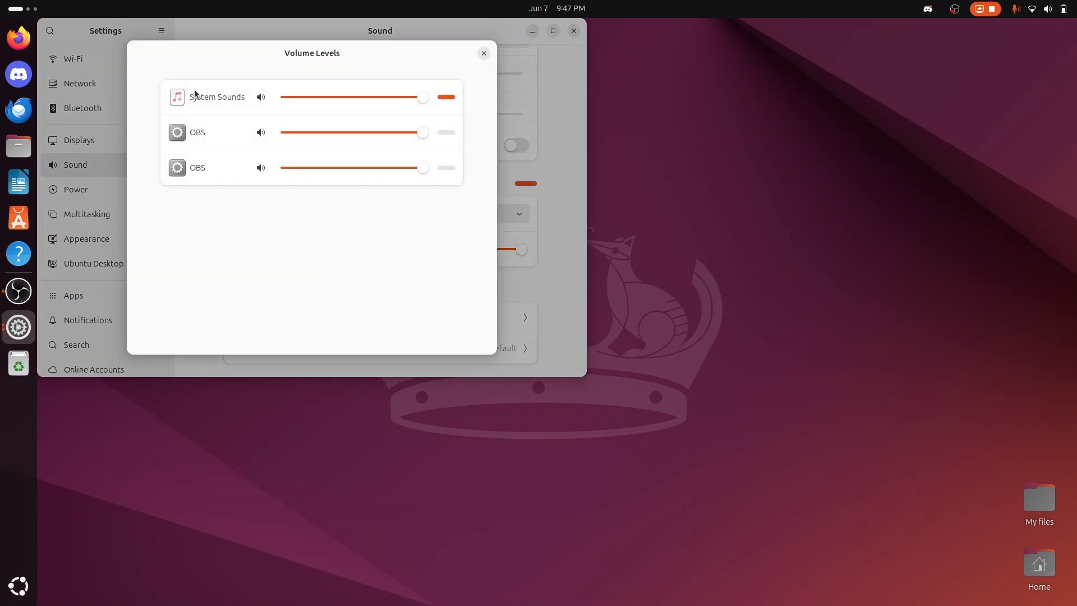